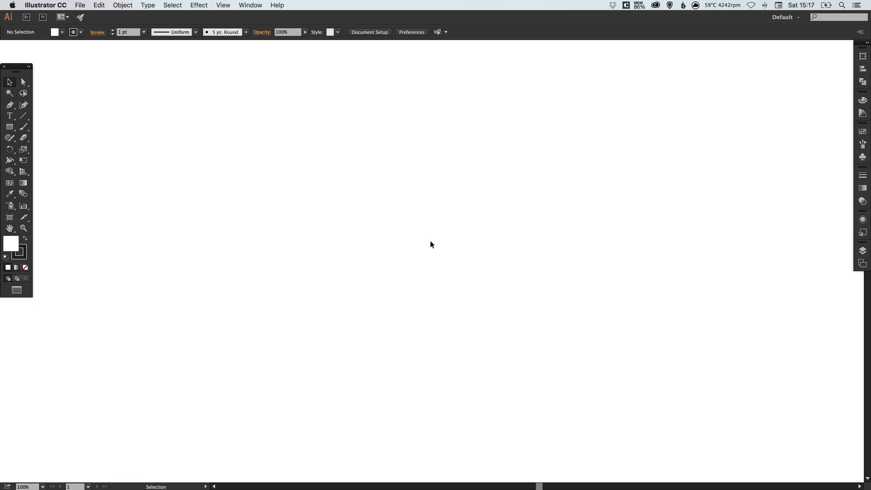
mouse_move(564, 170)
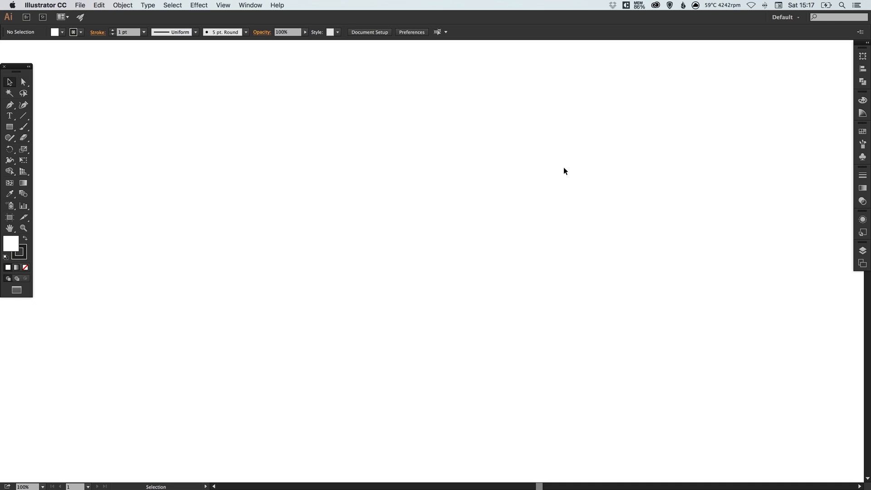
mouse_move(187, 180)
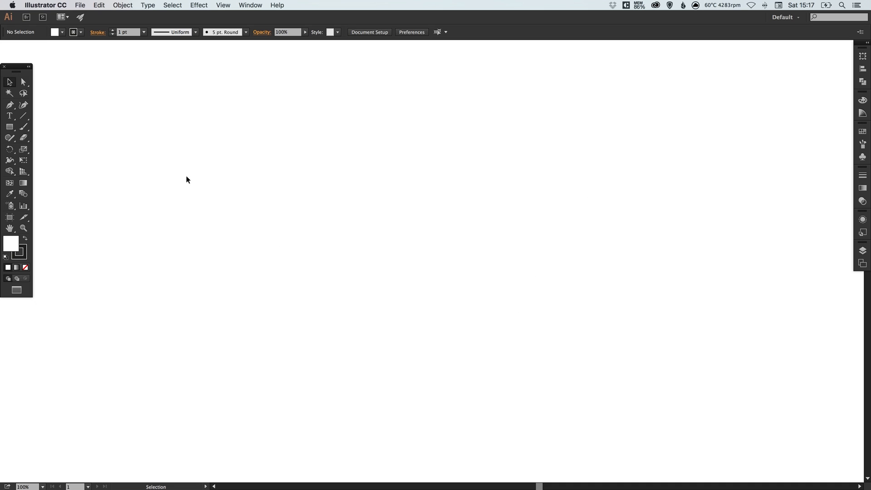
mouse_move(9, 127)
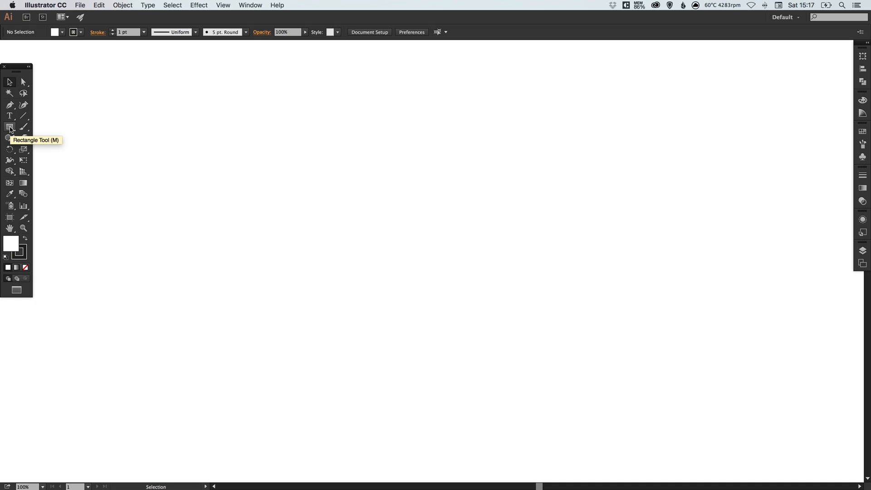
Draw a 911 × 652 px rectangle, set its stroke to None and show the Swatches panel.
click(9, 127)
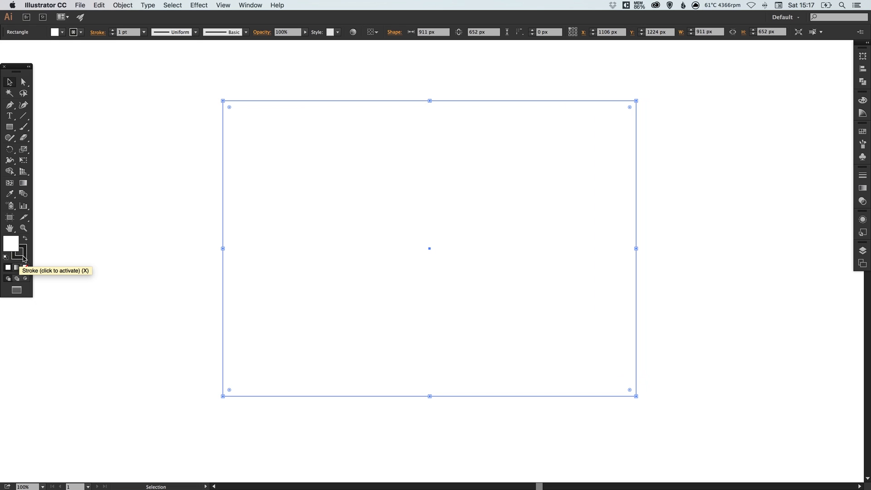
click(23, 255)
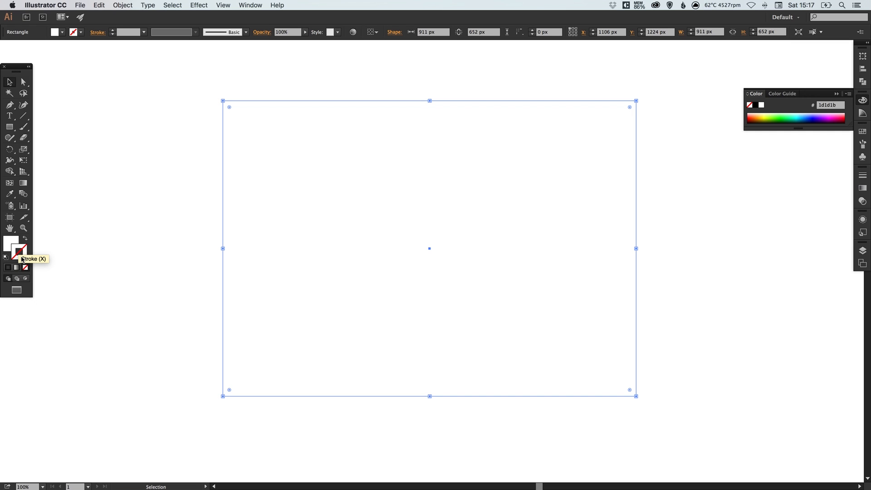
mouse_move(23, 228)
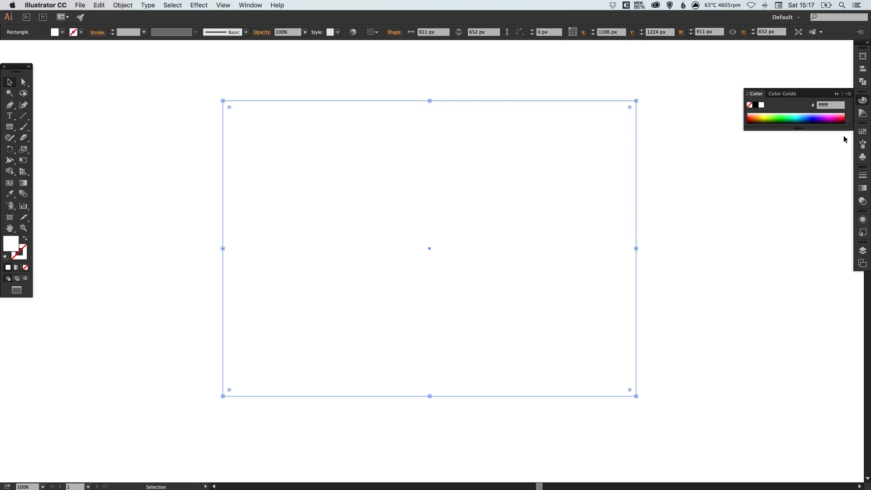
click(862, 131)
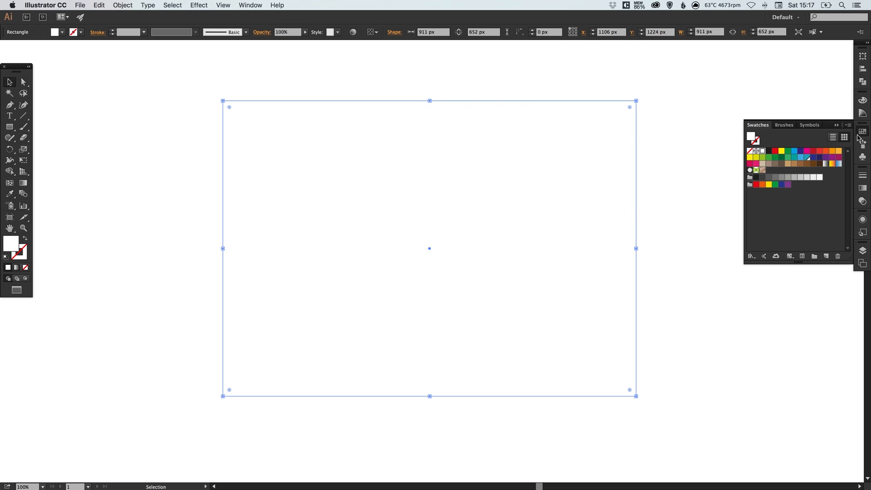
mouse_move(795, 168)
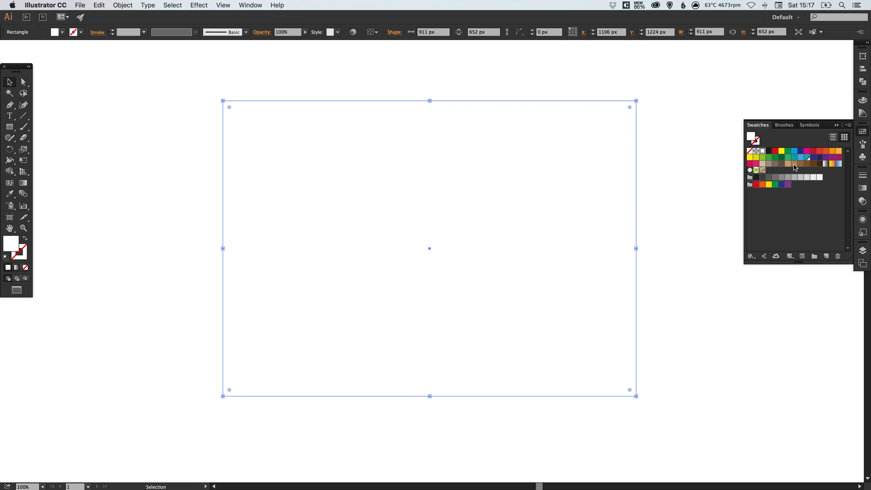
Apply a blue global swatch to the rectangle and tune it to teal R 29, G 156, B 178 with Preview on.
double_click(805, 157)
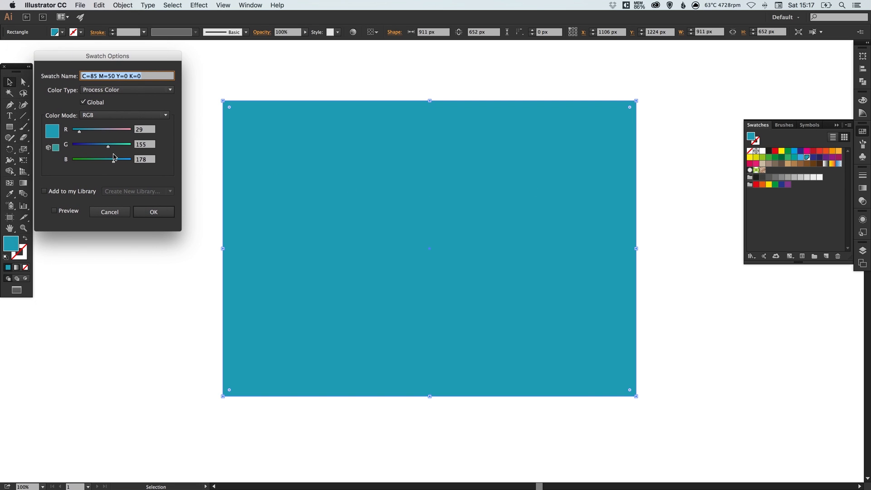
drag(107, 145, 103, 145)
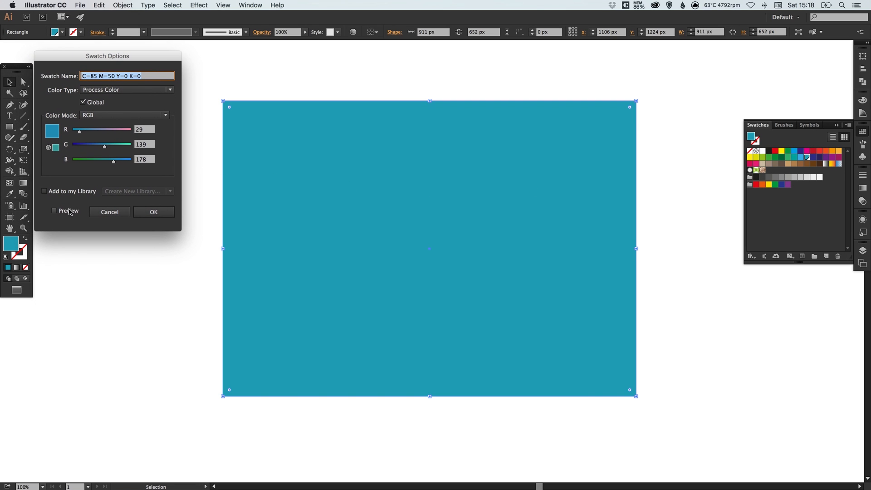
mouse_move(68, 214)
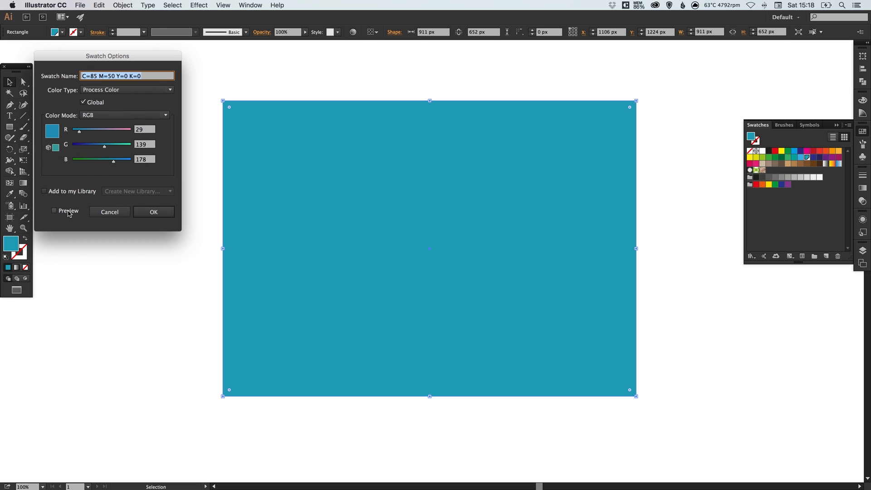
click(53, 210)
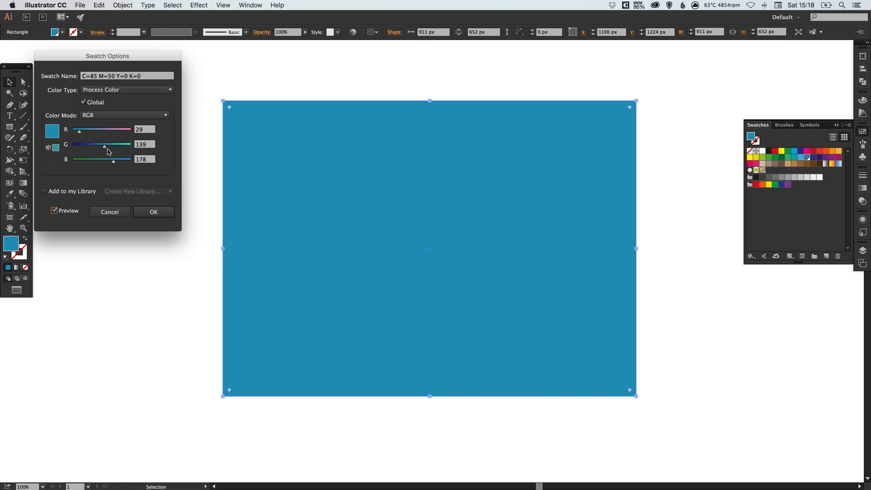
drag(103, 145, 114, 145)
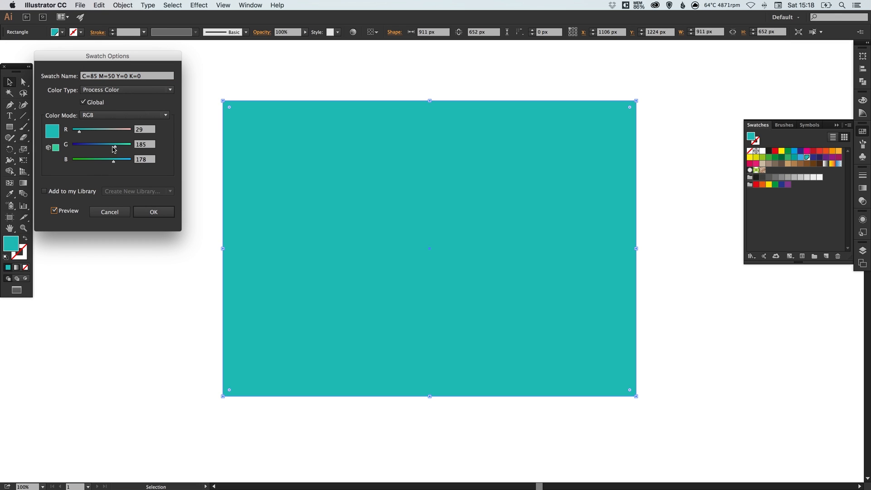
drag(114, 145, 110, 145)
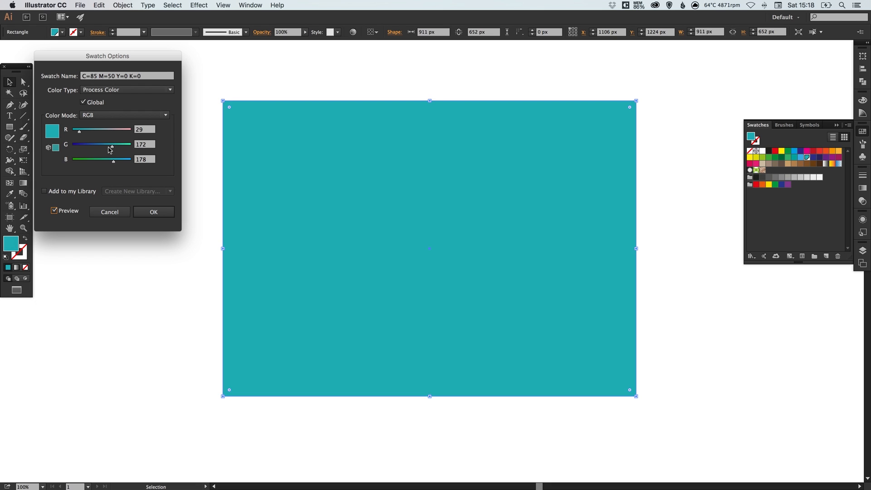
drag(110, 144, 99, 144)
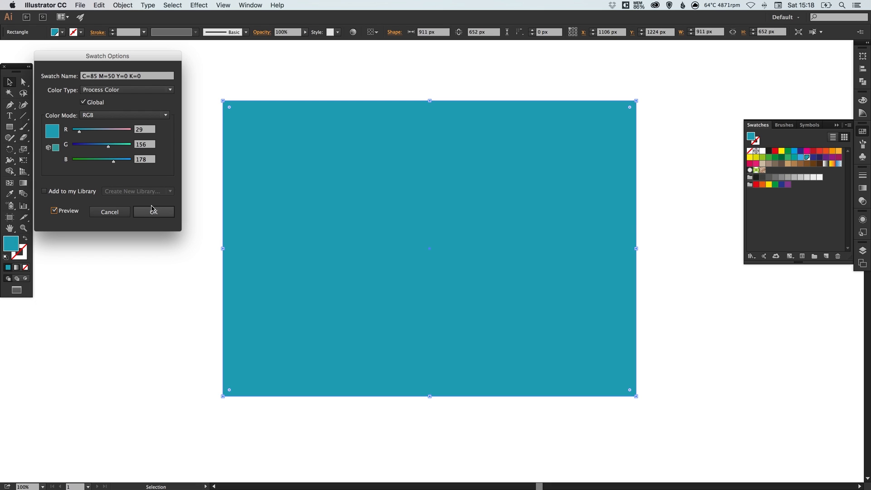
click(153, 211)
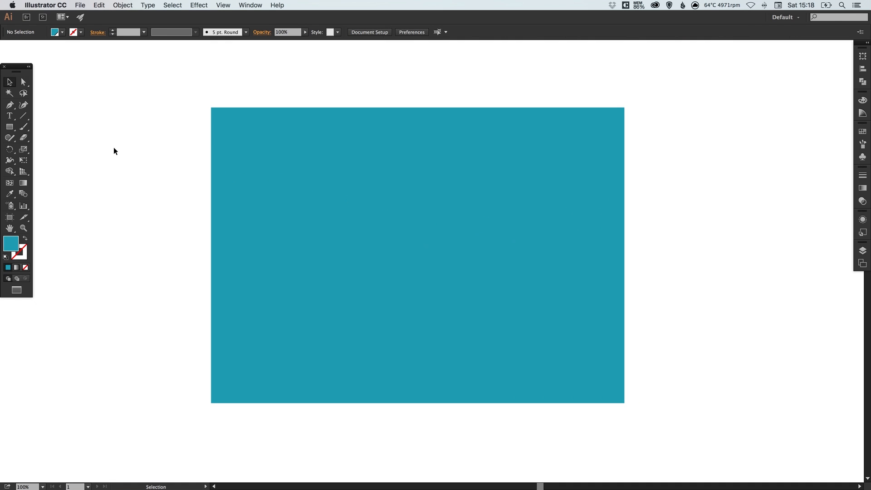
Add two bold italic text objects reading 'Bevelled' and 'Divider' on the teal rectangle.
click(10, 116)
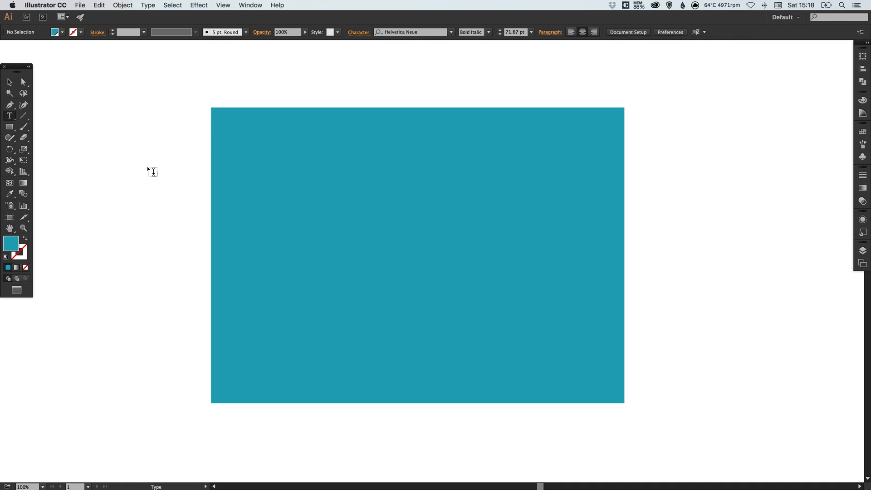
mouse_move(156, 182)
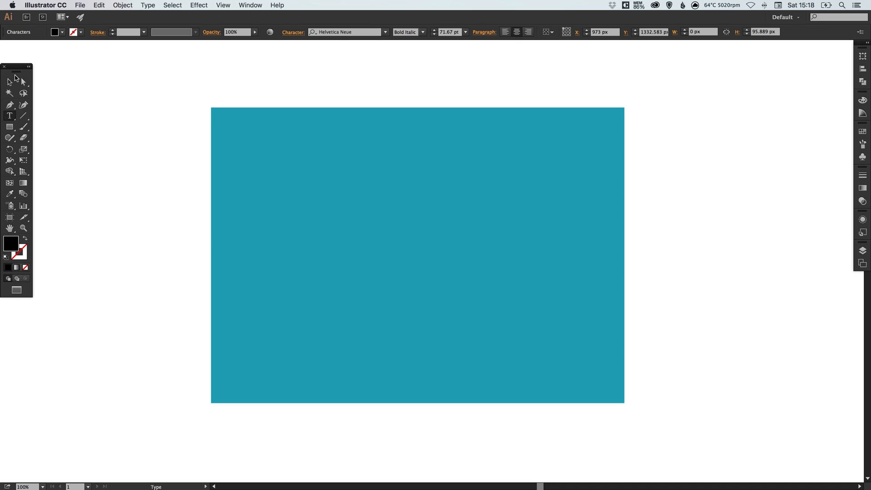
mouse_move(9, 83)
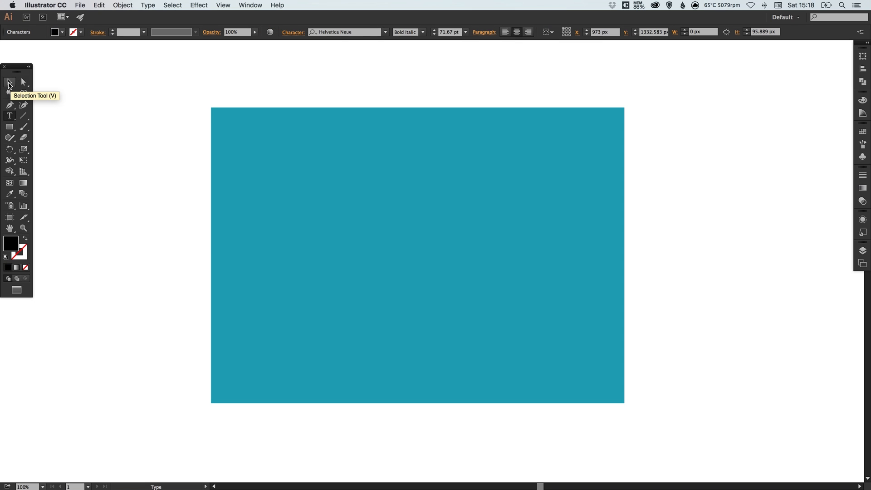
text(Bevelled)
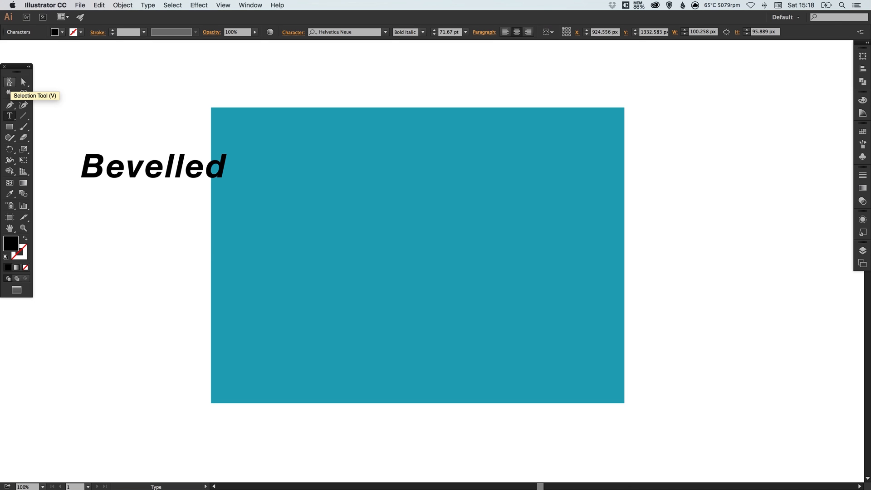
click(152, 167)
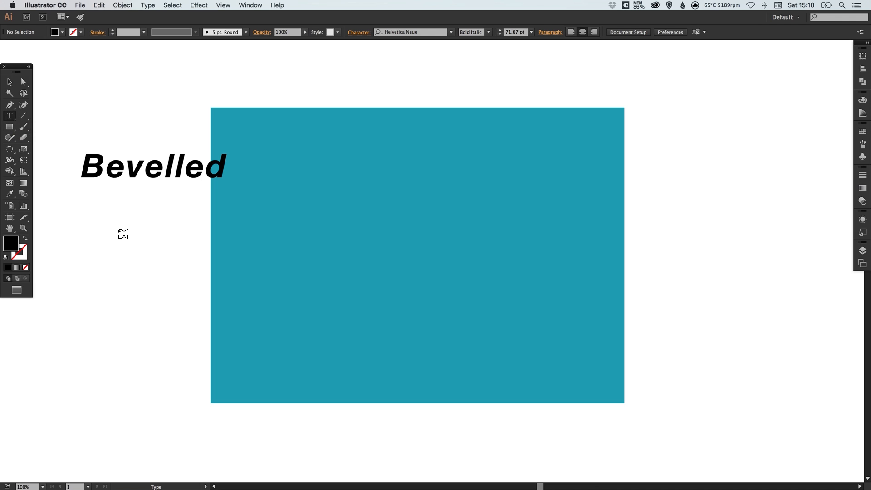
text(Divide)
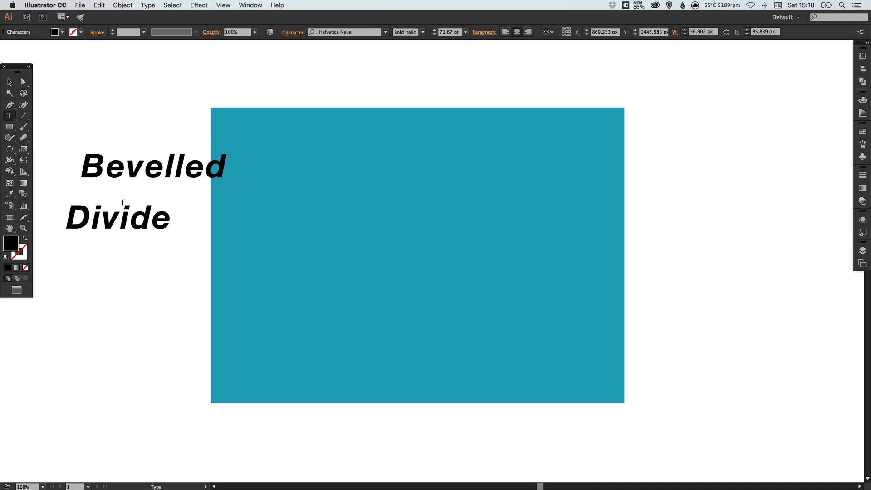
text(r)
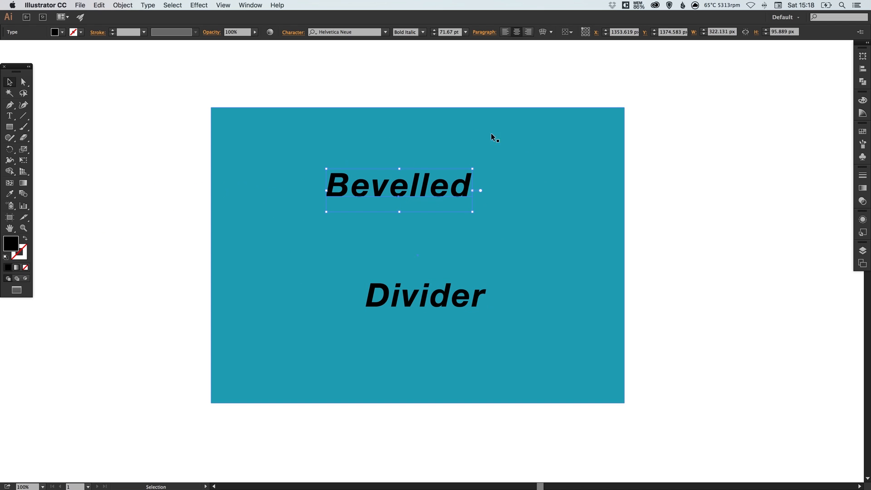
mouse_move(273, 73)
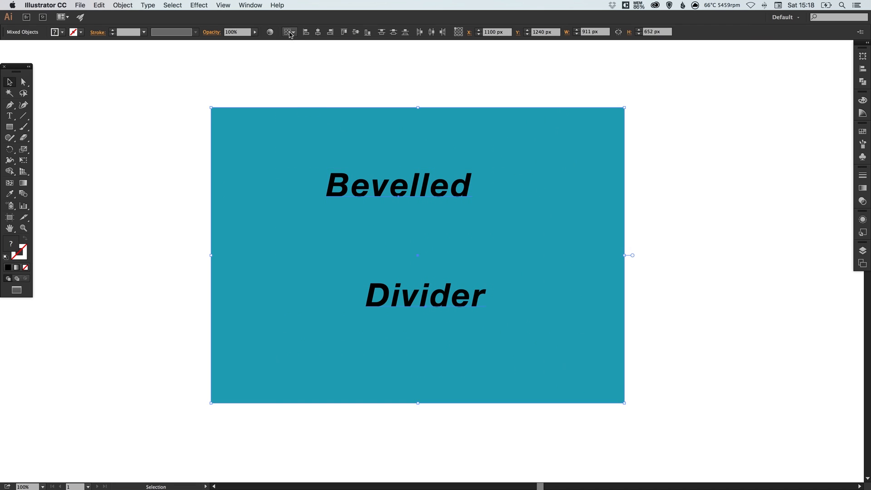
mouse_move(289, 31)
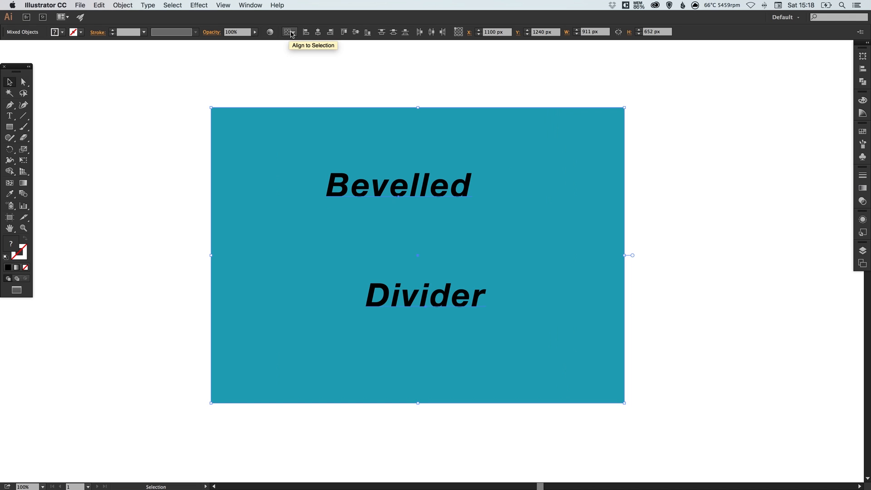
Centre both words horizontally on the rectangle, then move 'Divider' lower.
click(288, 32)
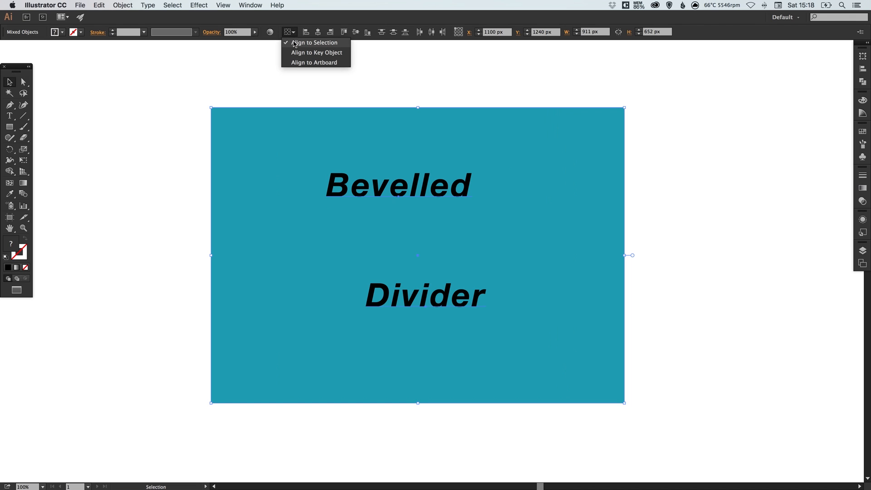
mouse_move(324, 44)
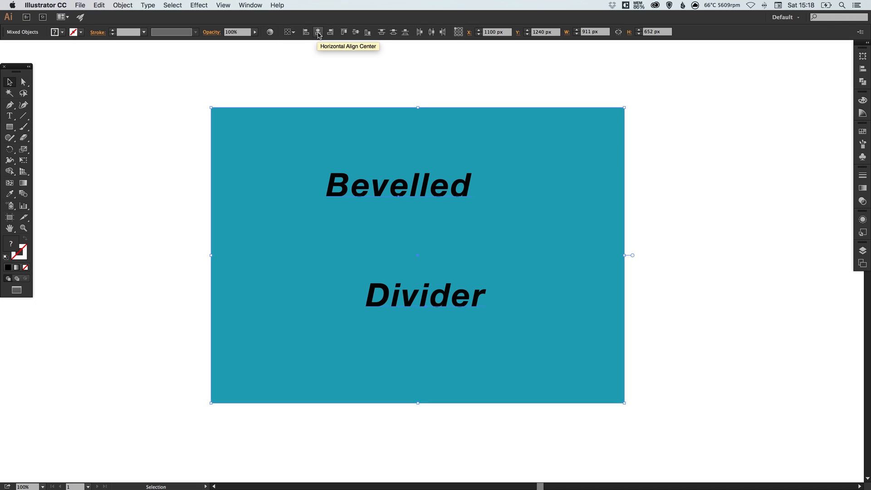
click(317, 32)
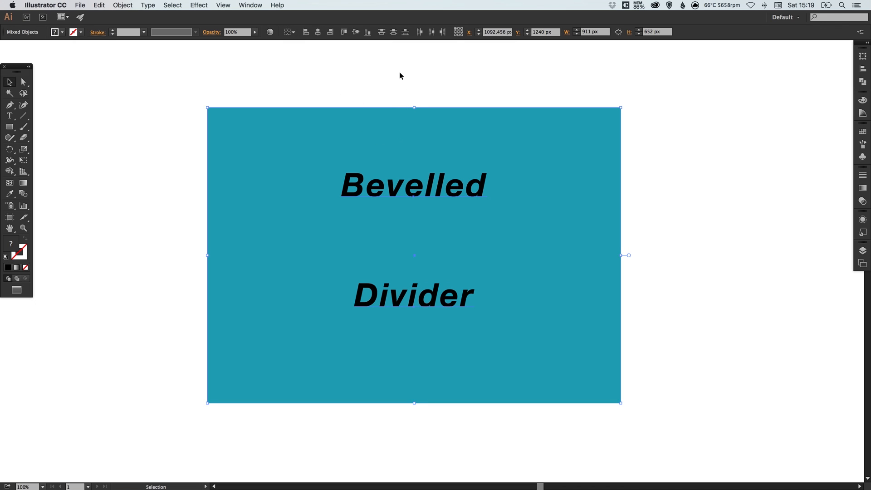
click(421, 86)
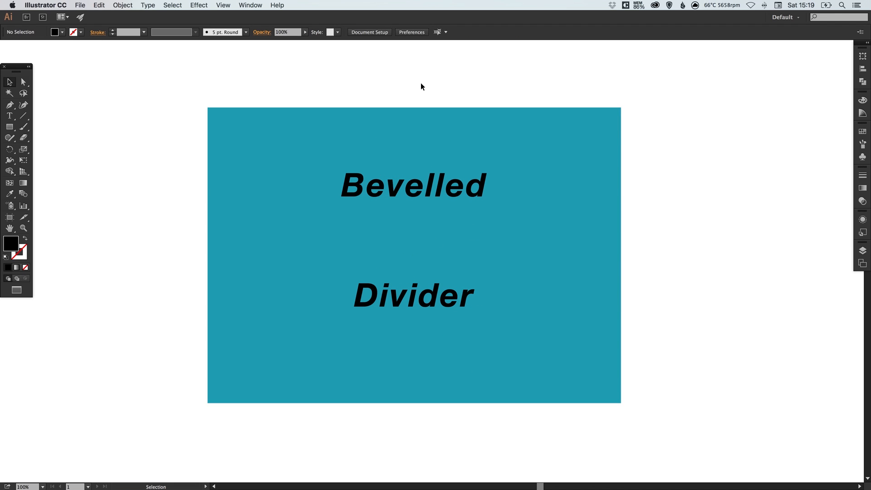
click(414, 294)
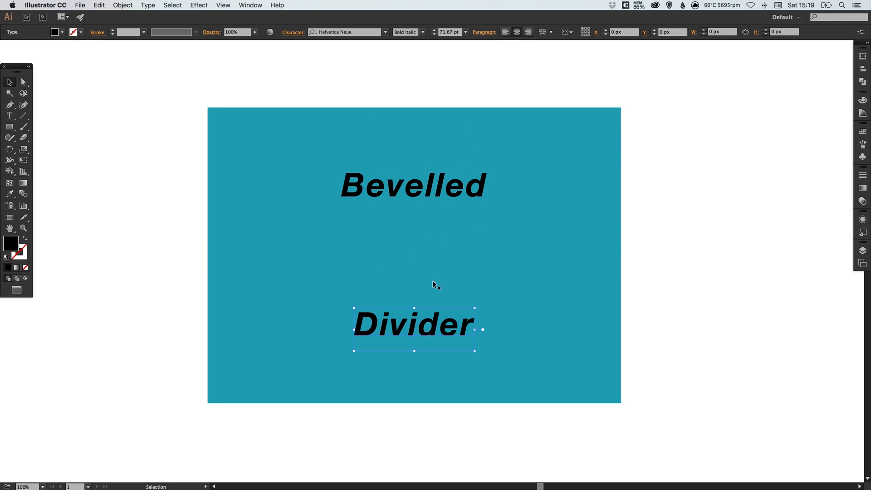
Draw a horizontal line segment across the rectangle between the two words.
click(434, 285)
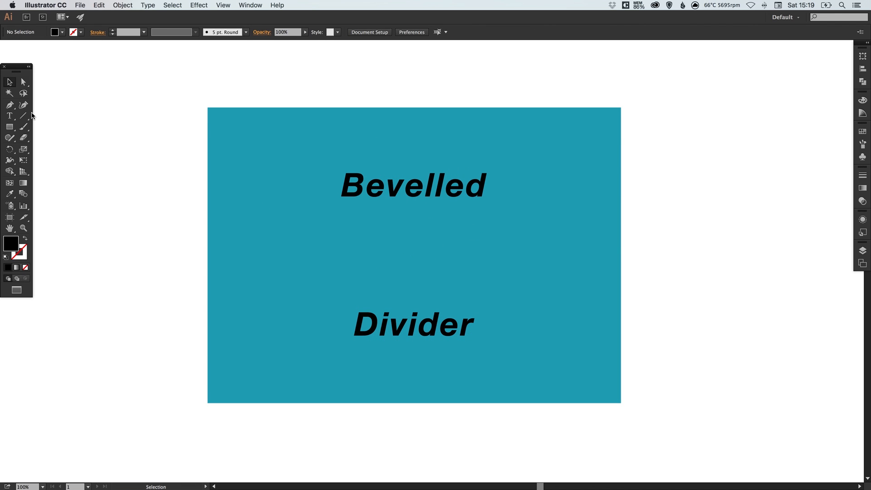
mouse_move(24, 116)
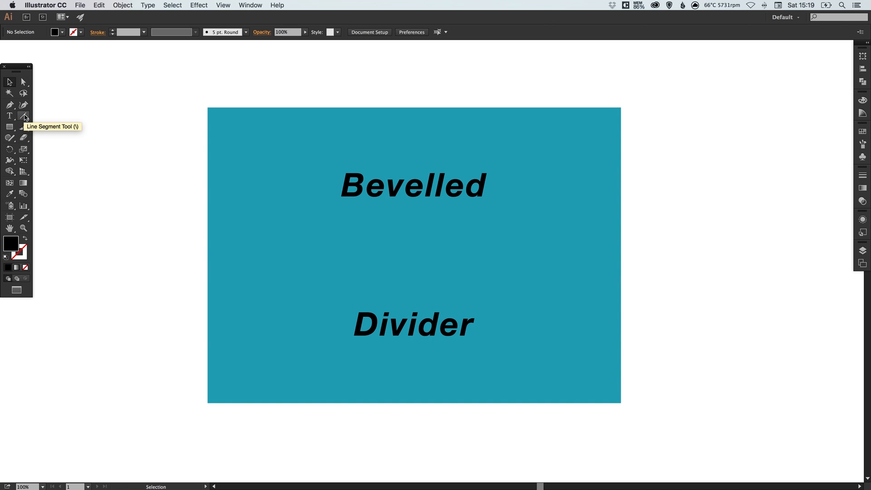
click(24, 116)
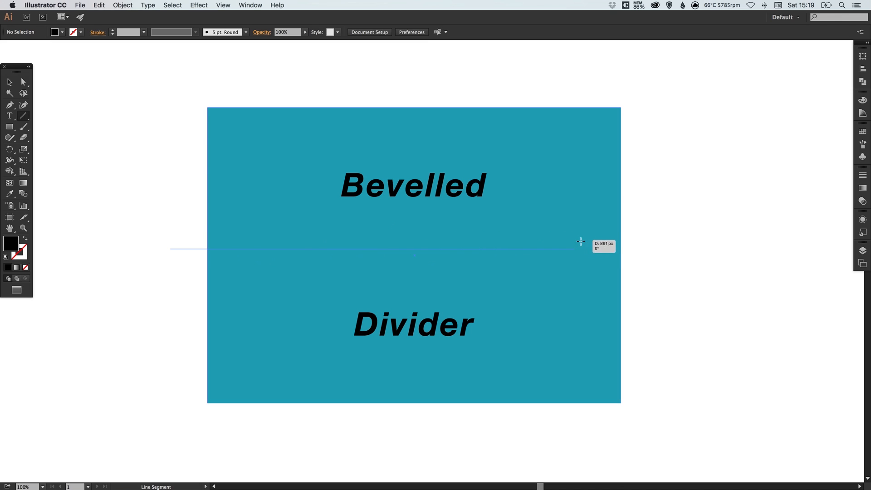
mouse_move(581, 249)
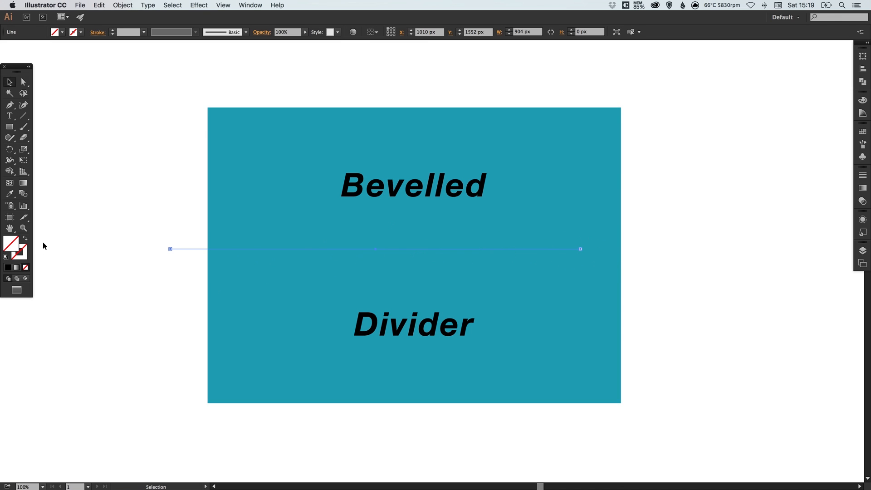
mouse_move(25, 253)
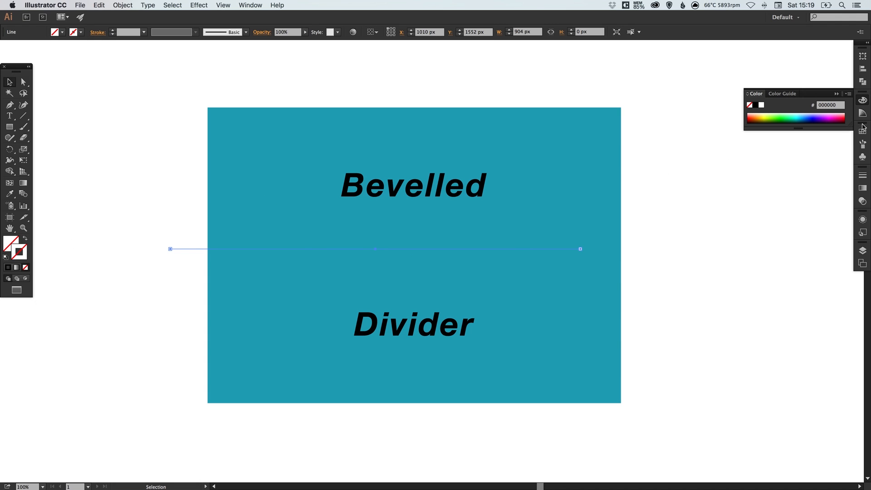
Stroke the line with the White swatch, made Global with Preview enabled.
click(862, 126)
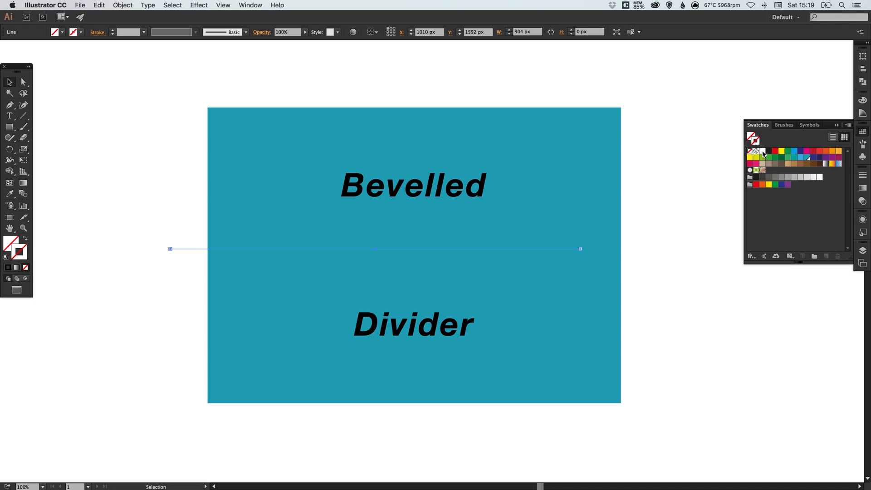
double_click(762, 151)
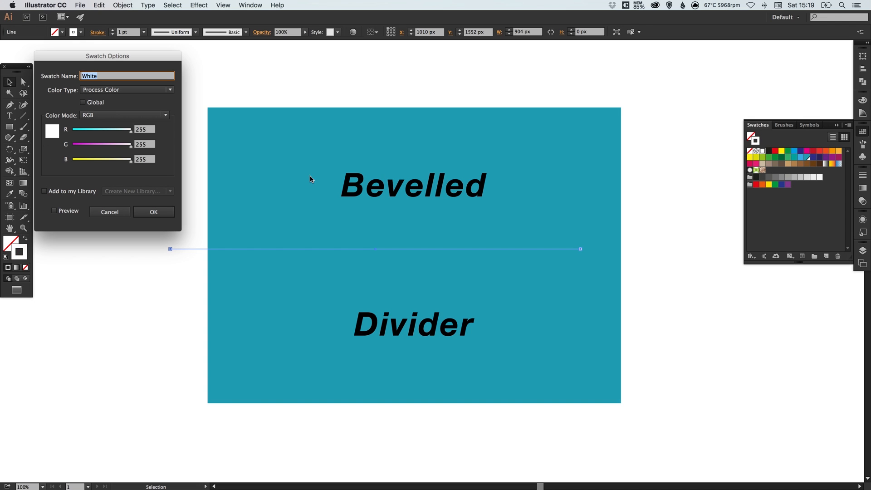
click(84, 102)
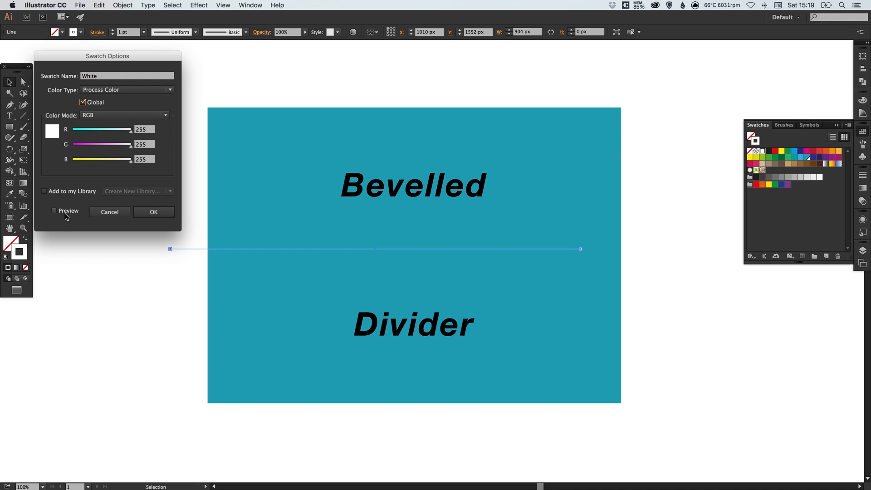
click(53, 210)
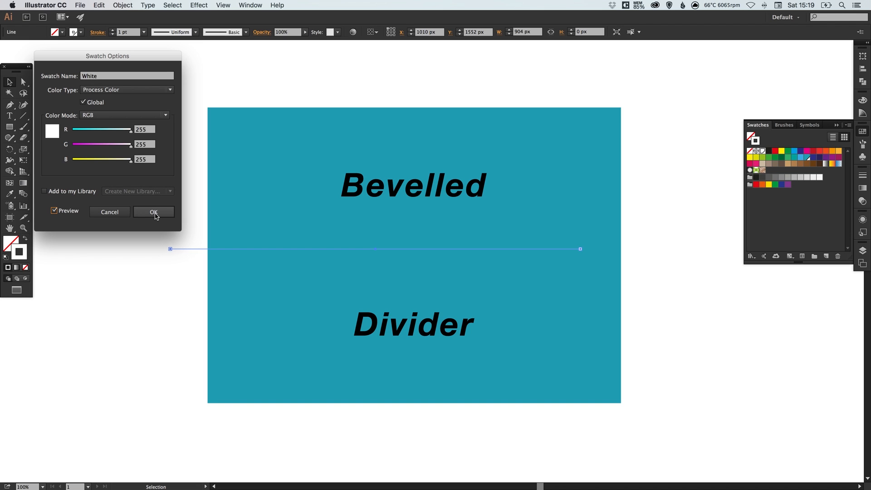
click(154, 212)
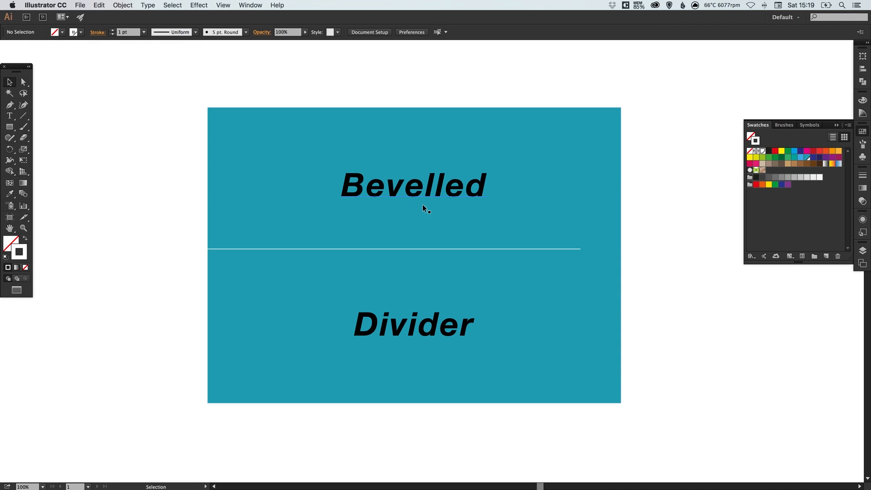
mouse_move(623, 199)
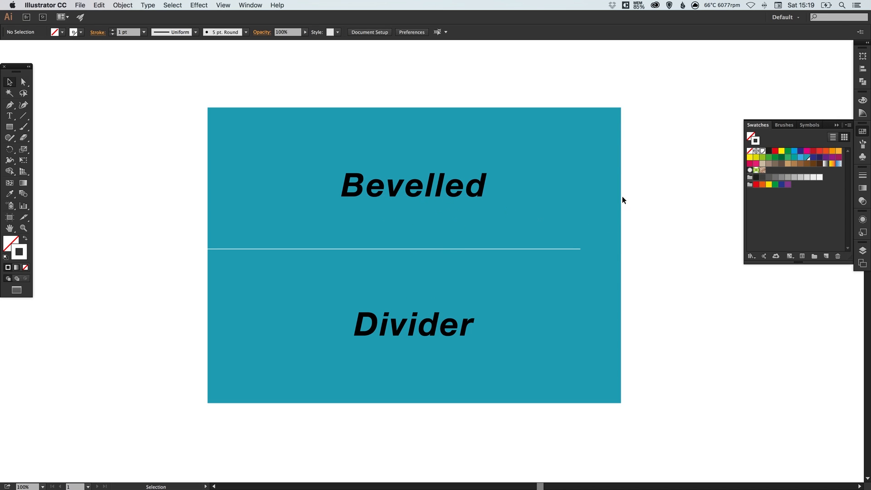
mouse_move(322, 169)
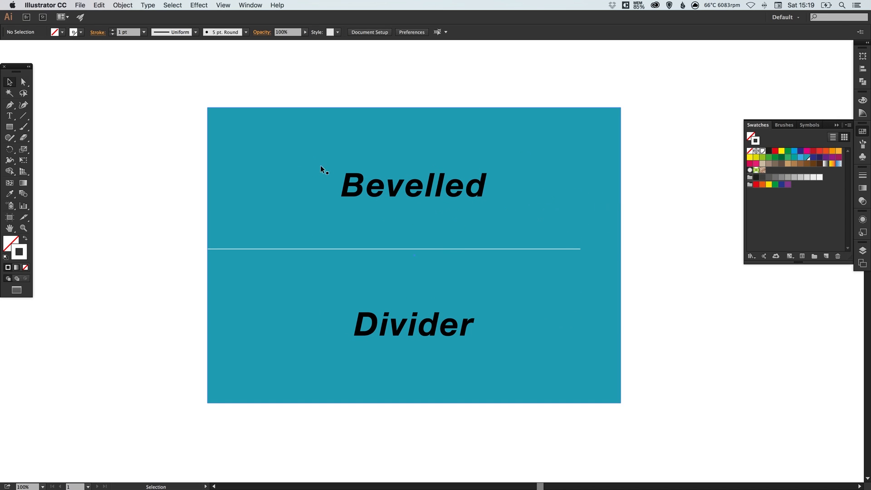
mouse_move(698, 213)
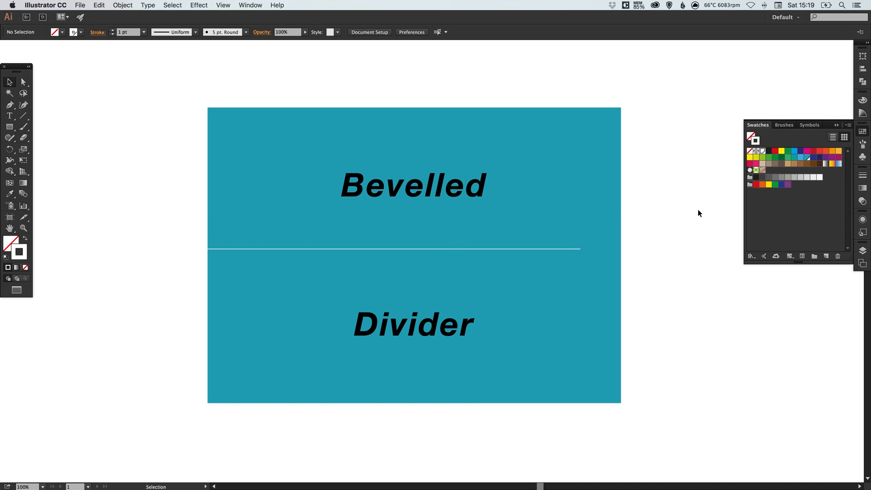
double_click(806, 157)
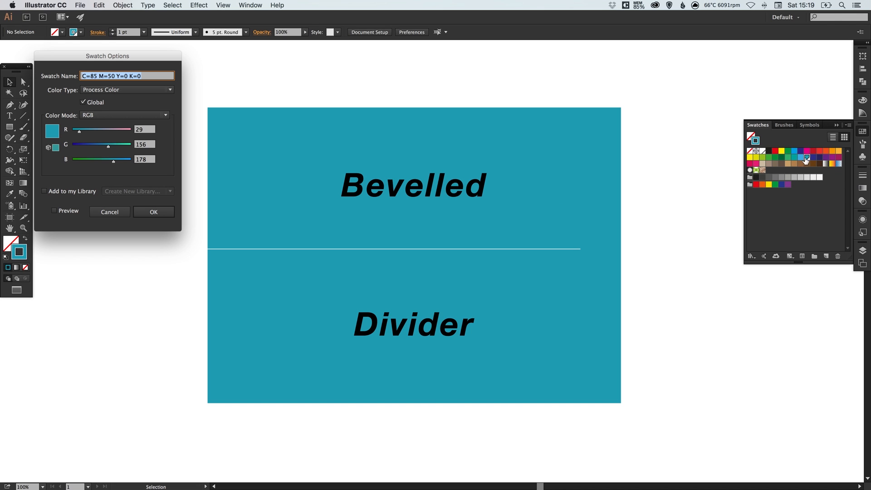
click(53, 211)
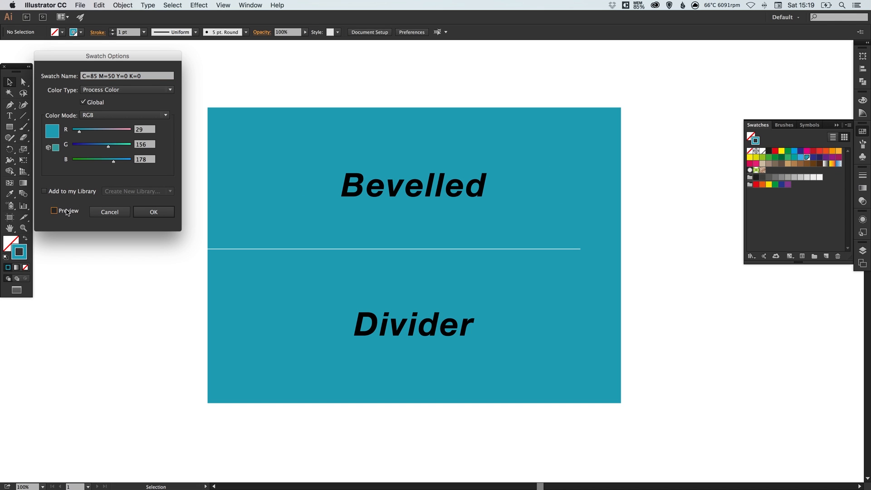
click(54, 210)
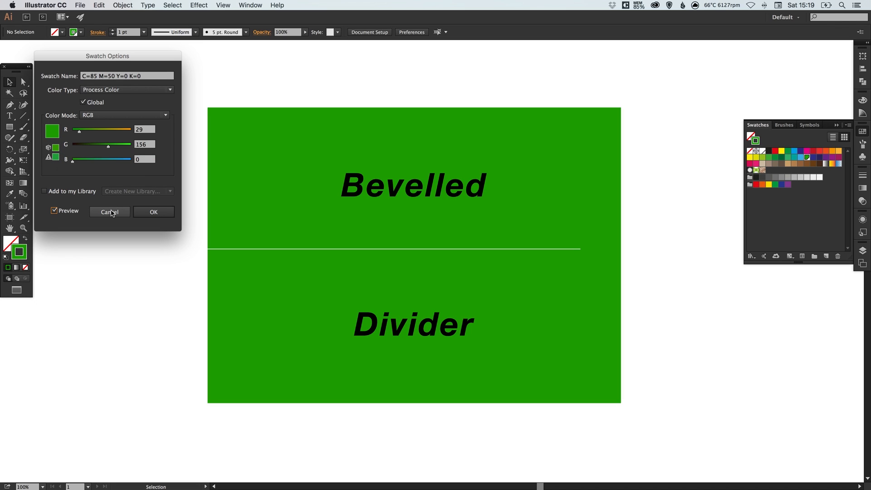
click(109, 212)
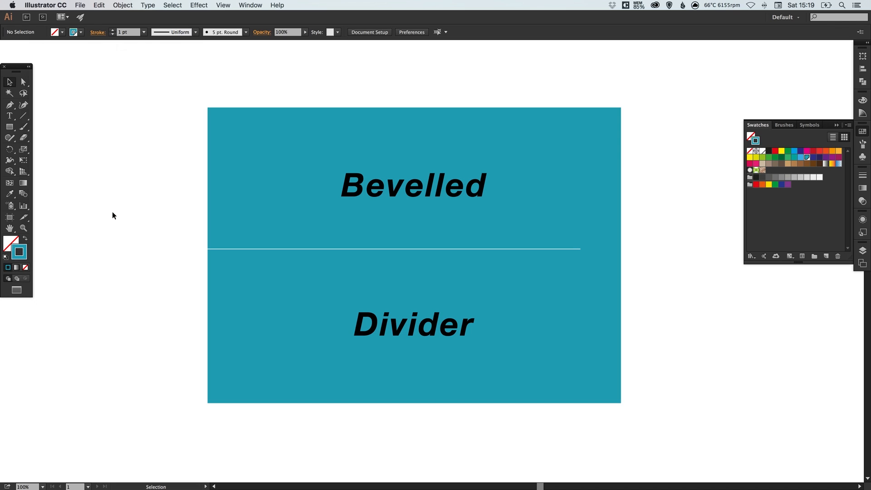
mouse_move(860, 135)
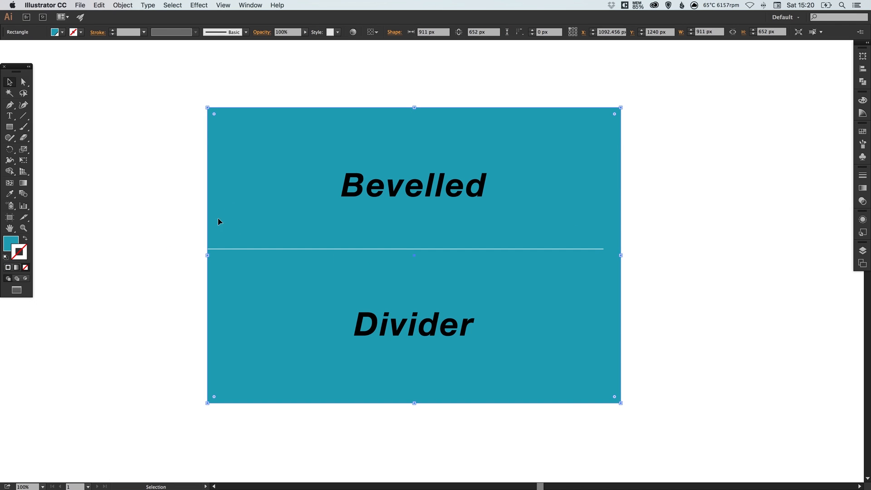
mouse_move(639, 31)
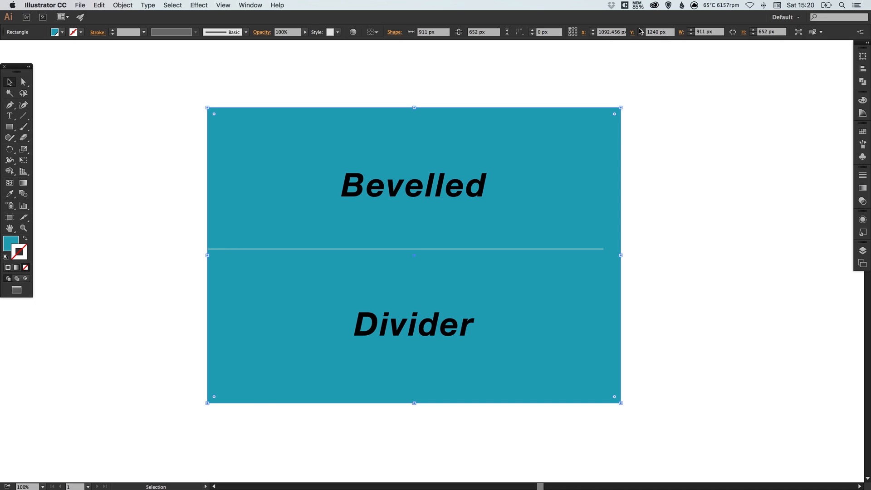
mouse_move(658, 32)
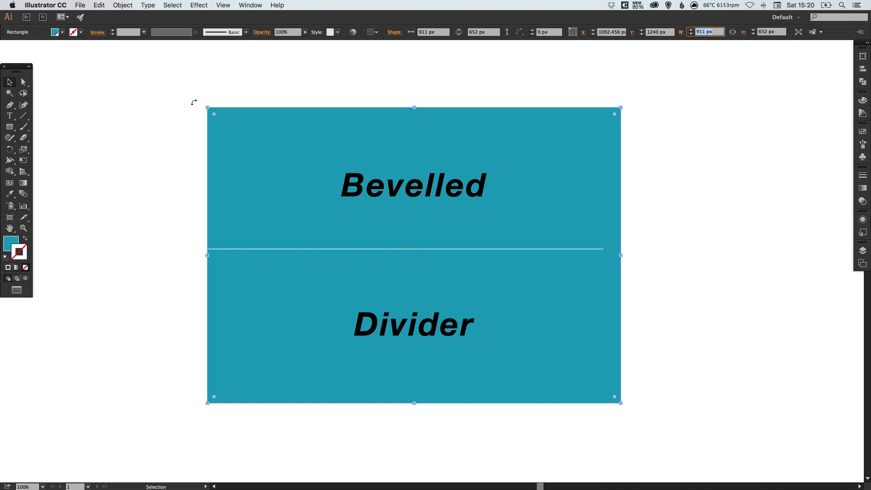
Select the teal rectangle and read its 911 px width in the W field.
click(99, 5)
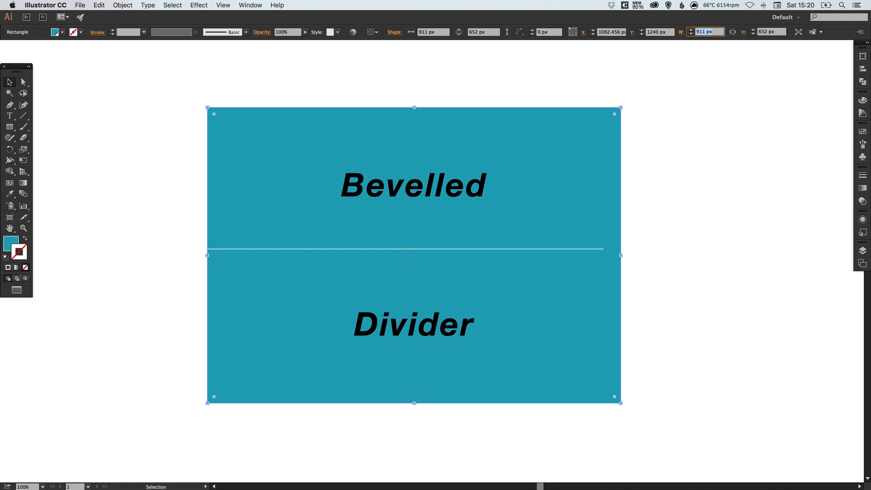
Set the white line to 911 px wide at the rectangle's X, then return the view to Actual Size.
click(430, 79)
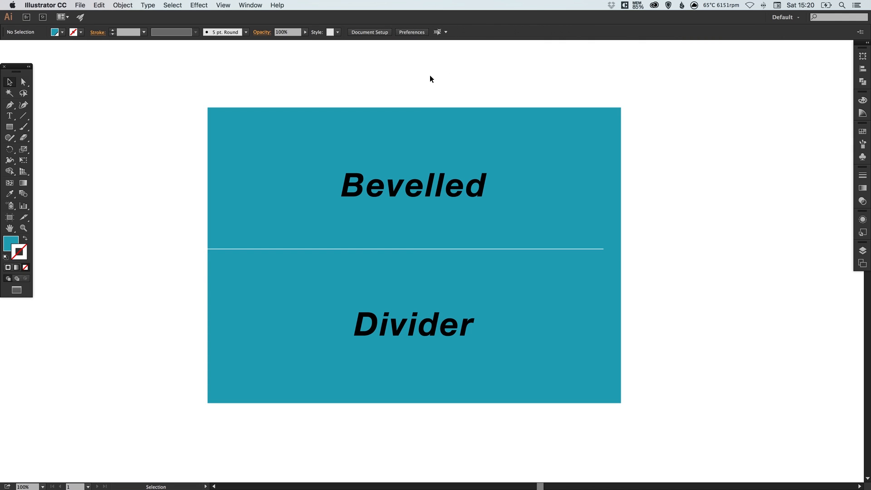
click(239, 248)
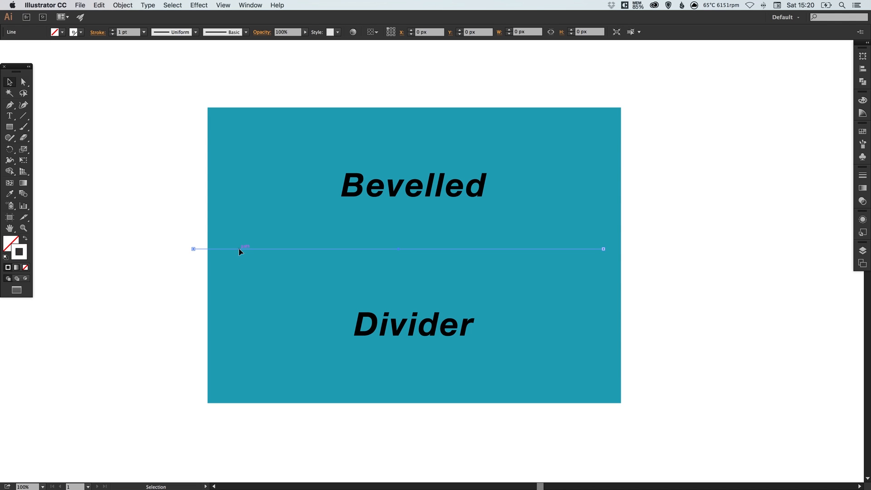
click(523, 32)
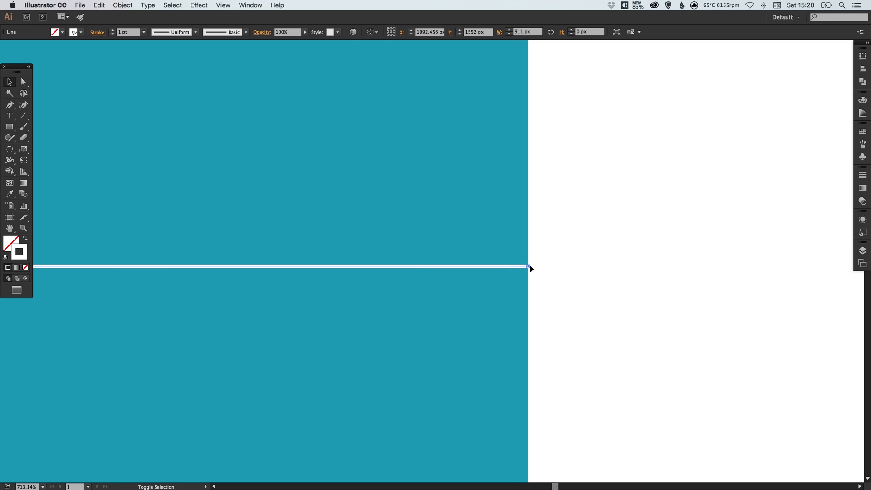
click(223, 6)
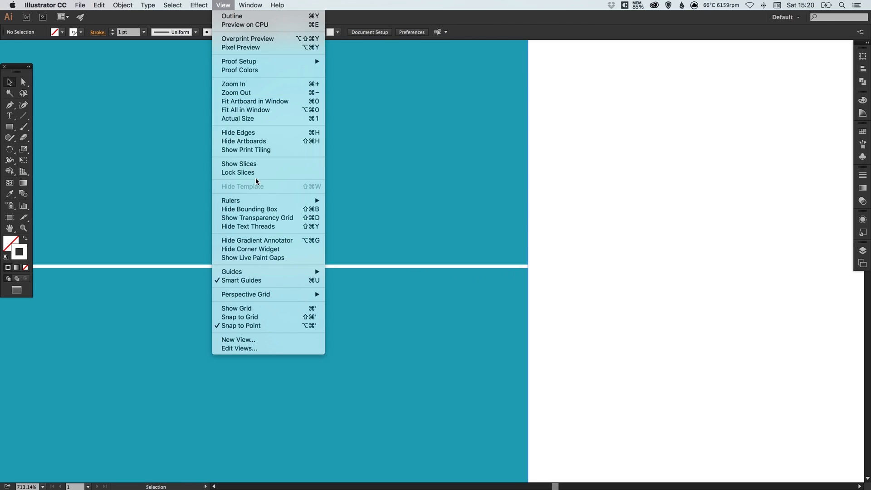
mouse_move(560, 237)
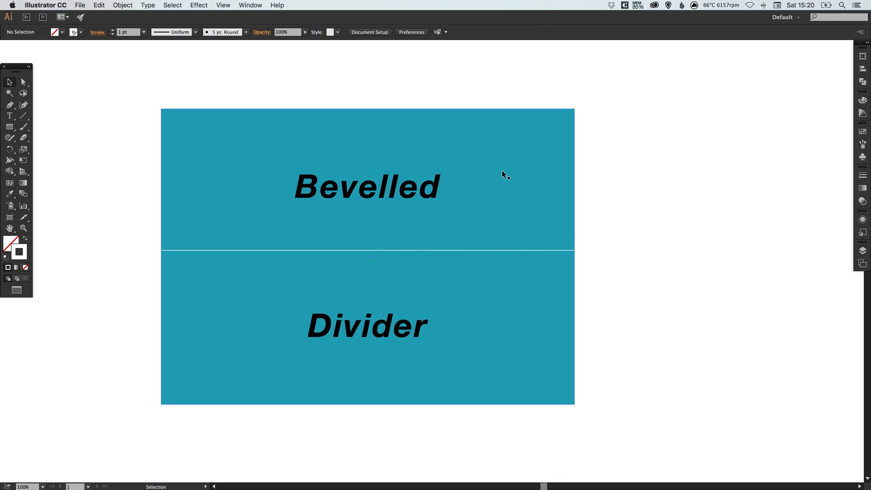
mouse_move(160, 207)
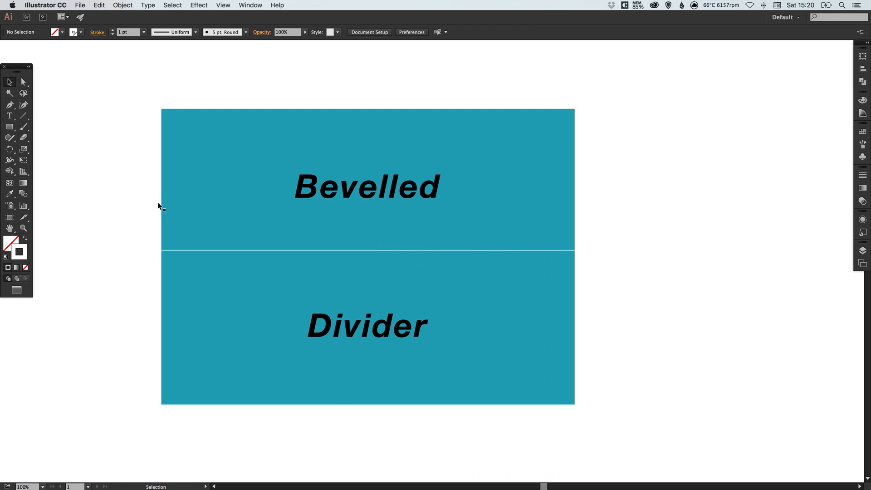
mouse_move(132, 253)
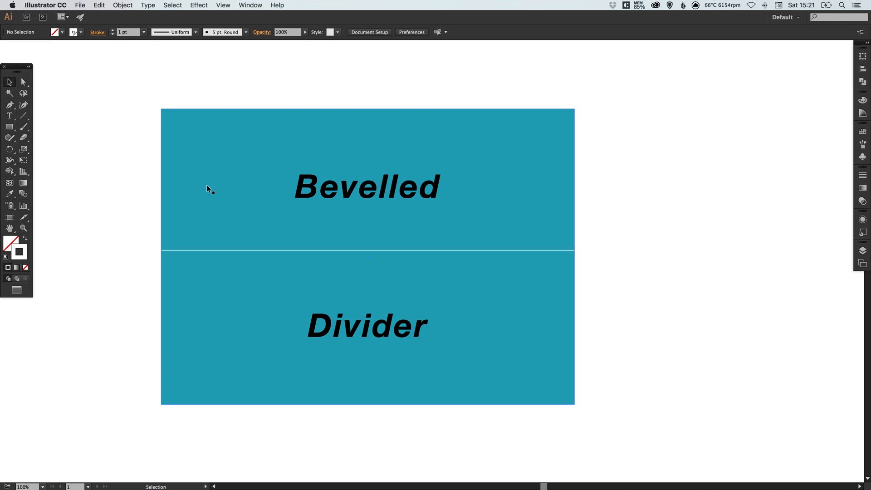
mouse_move(217, 184)
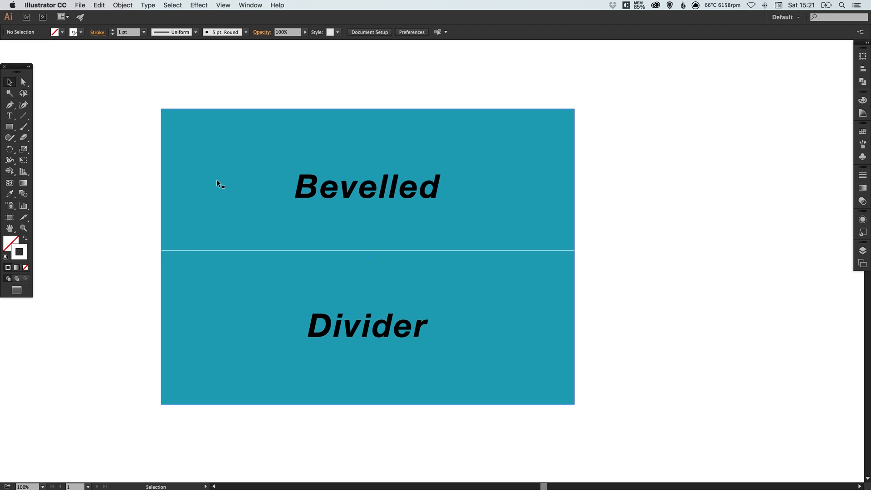
mouse_move(140, 230)
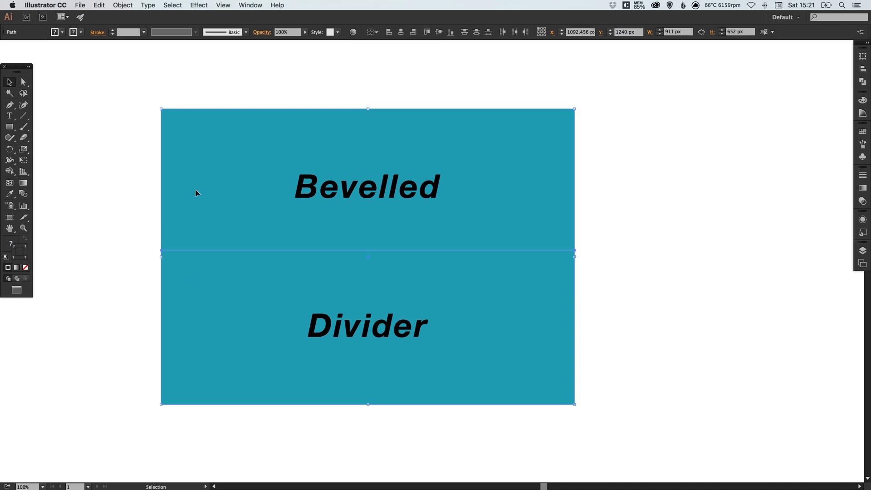
mouse_move(299, 77)
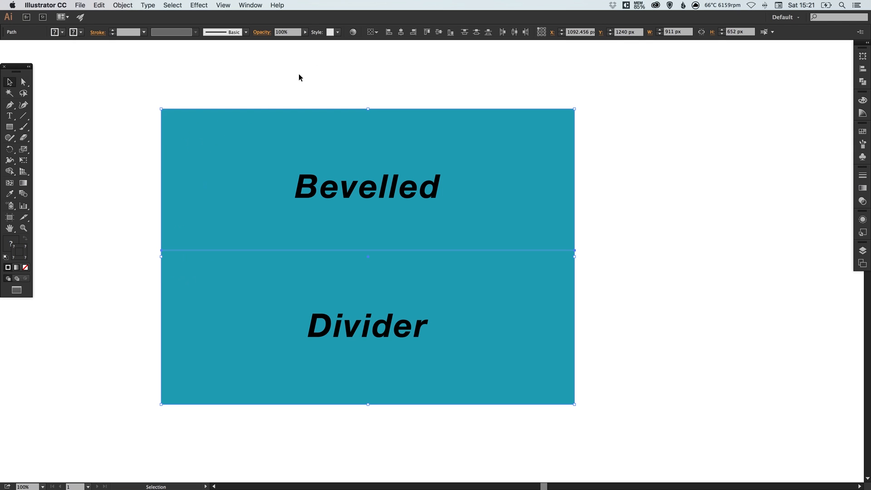
mouse_move(439, 32)
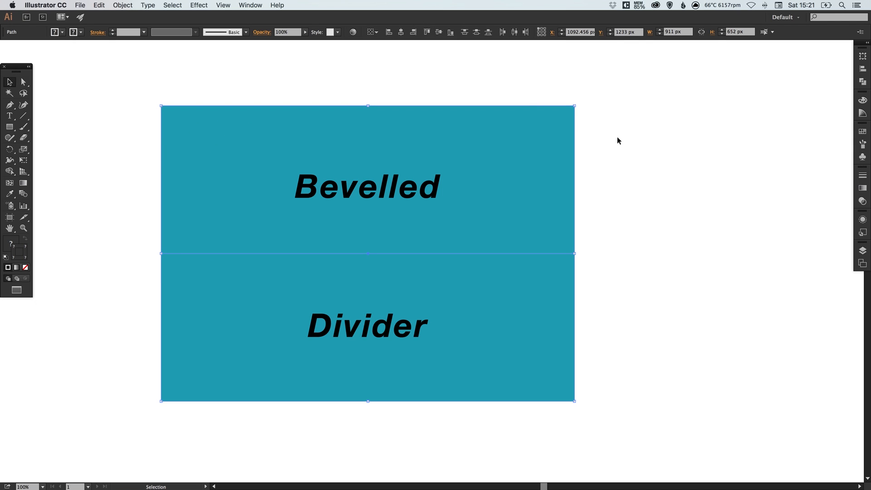
Set the rectangle's Y so its centre sits on the divider line, then deselect.
click(225, 309)
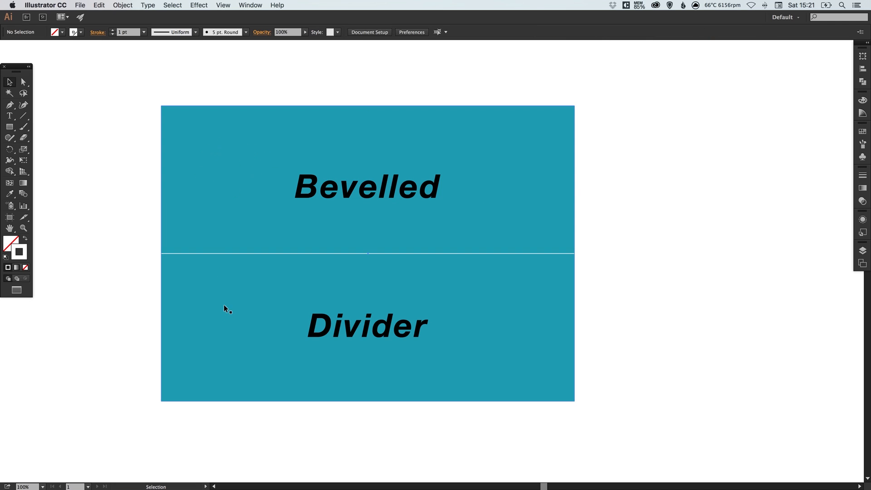
mouse_move(360, 188)
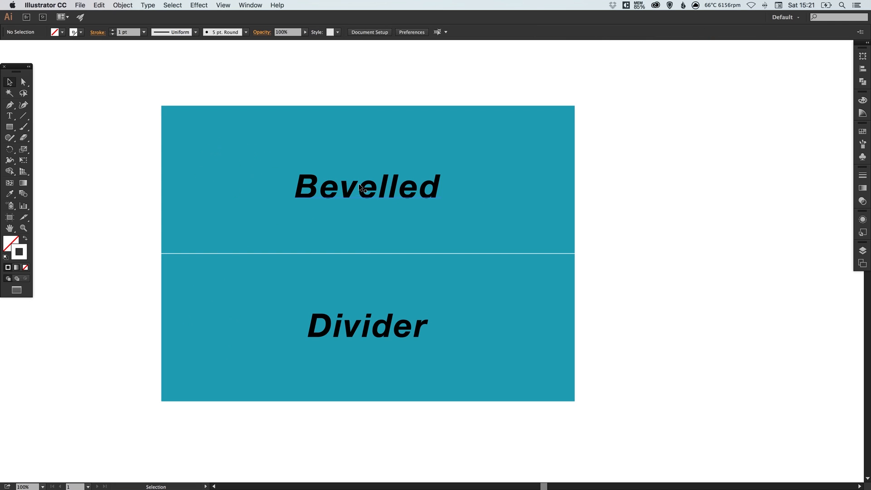
Nudge 'Bevelled' and 'Divider' to equal spacing above and below the line.
click(366, 186)
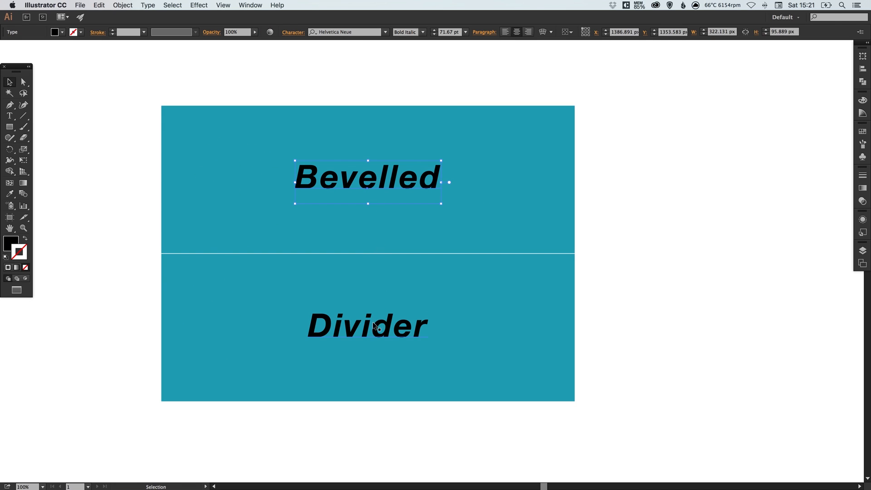
click(368, 326)
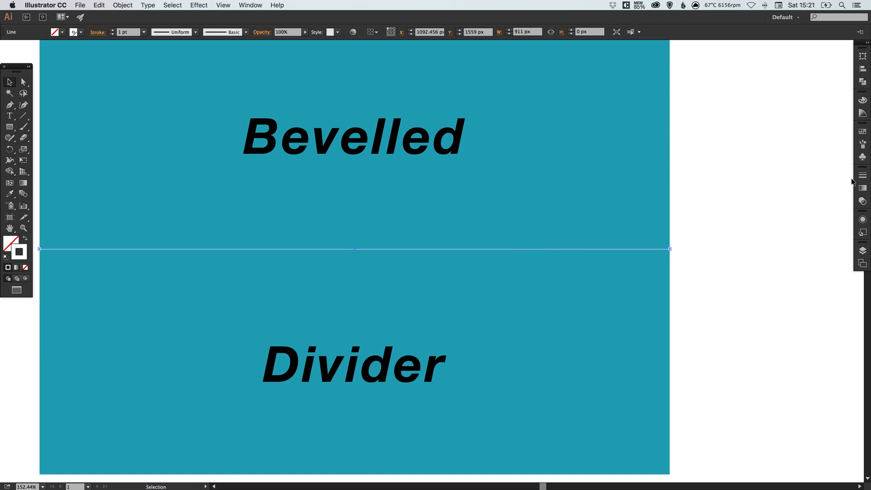
click(863, 202)
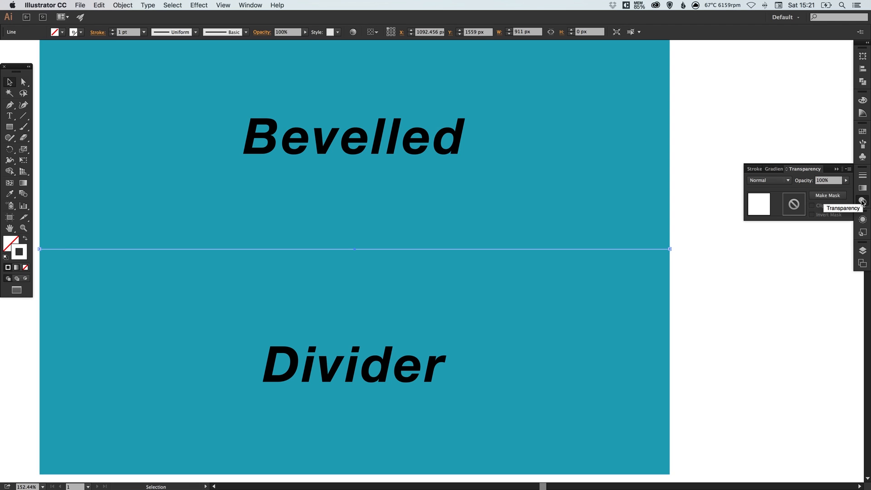
click(863, 201)
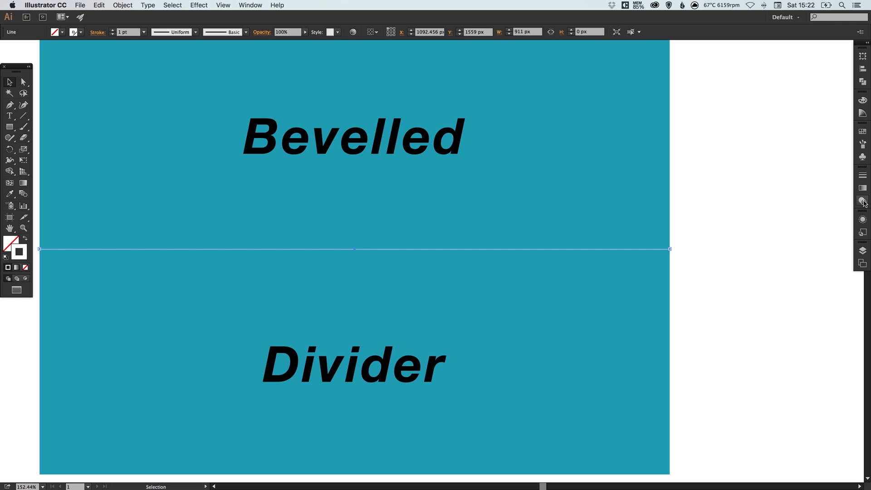
mouse_move(751, 221)
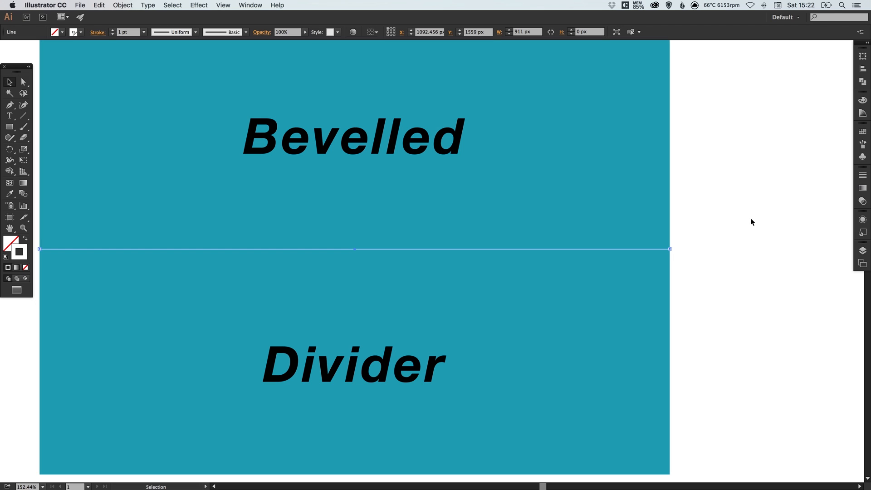
mouse_move(352, 234)
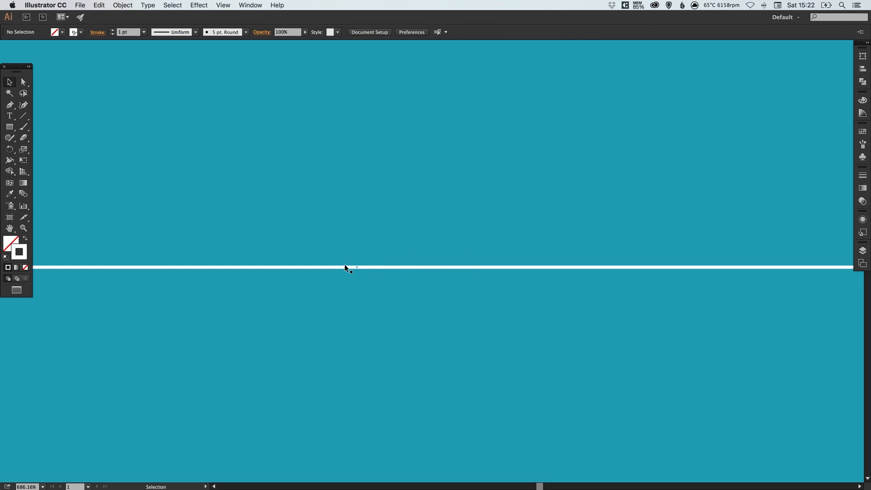
mouse_move(353, 266)
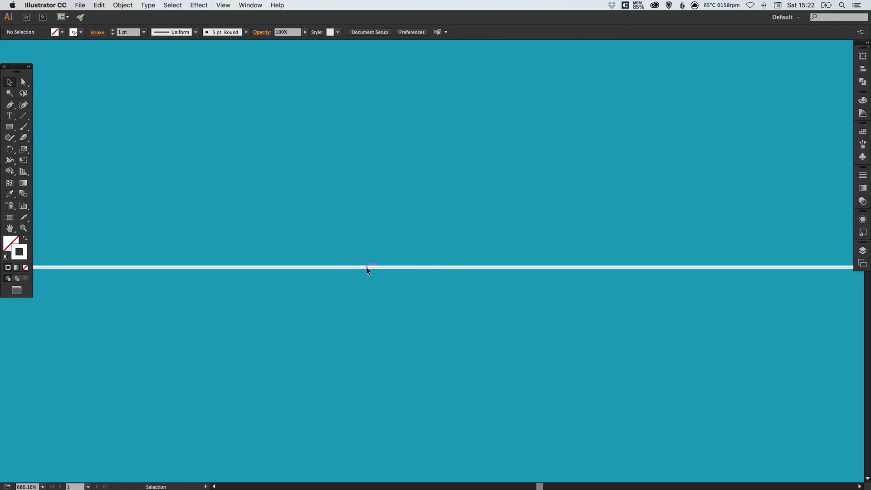
Paste a copy of the divider line in front and nudge it 1 px below the original.
click(99, 5)
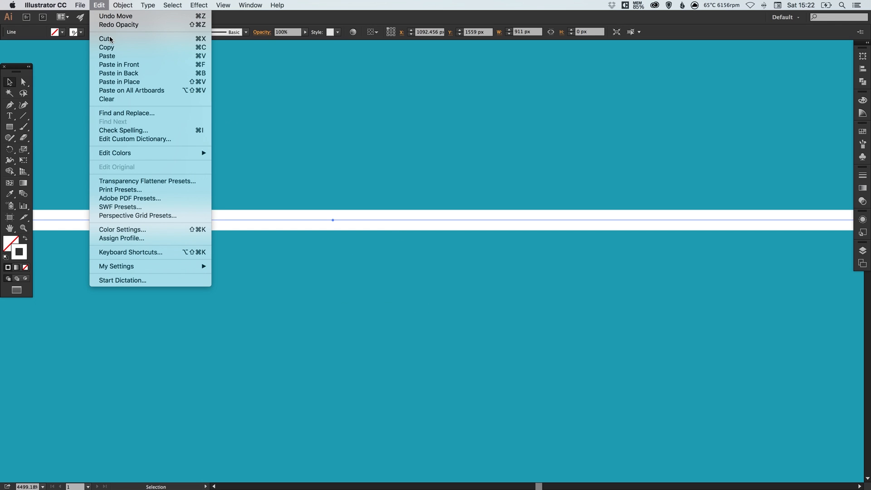
mouse_move(118, 64)
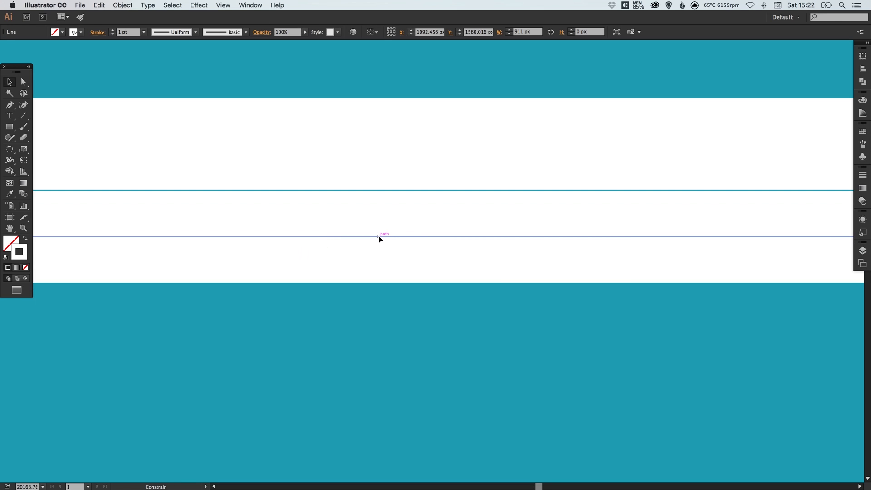
click(380, 239)
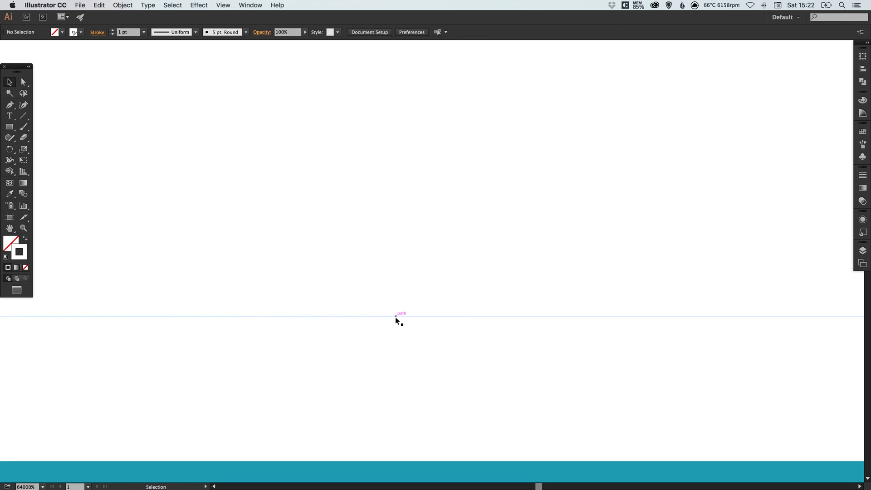
mouse_move(346, 253)
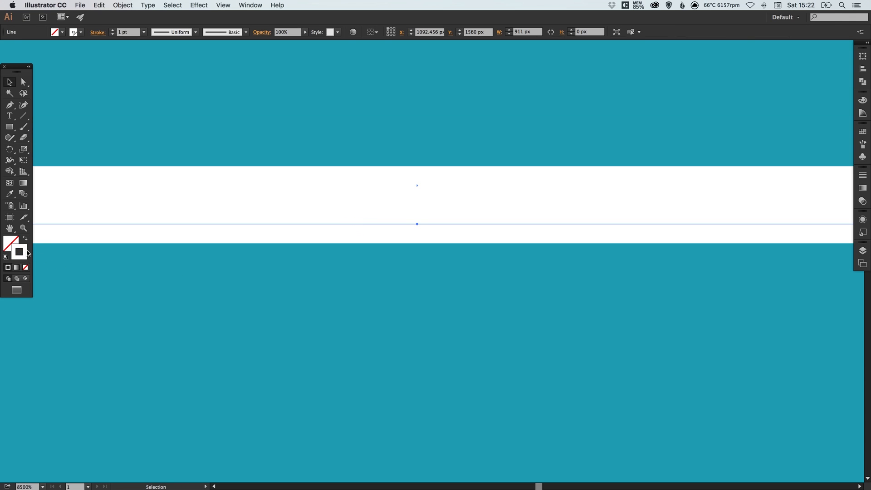
mouse_move(862, 131)
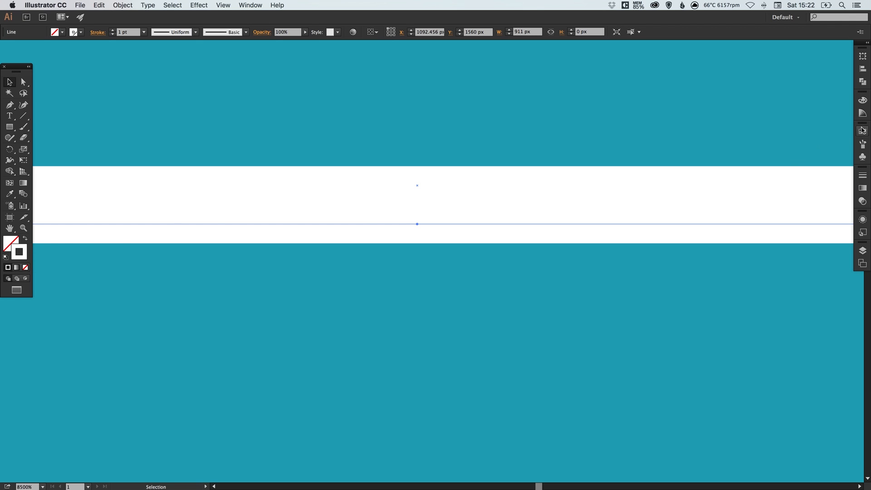
Apply the Black swatch to the lower divider copy's stroke, leaving the upper line white.
click(863, 129)
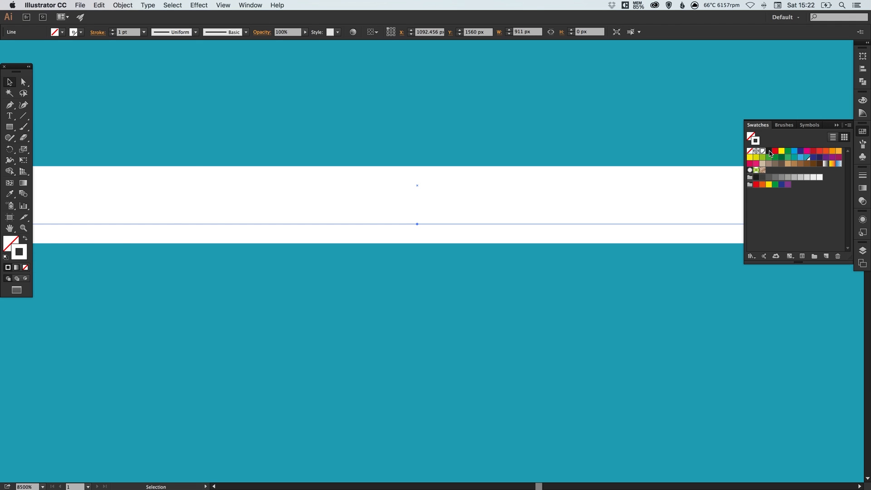
double_click(768, 152)
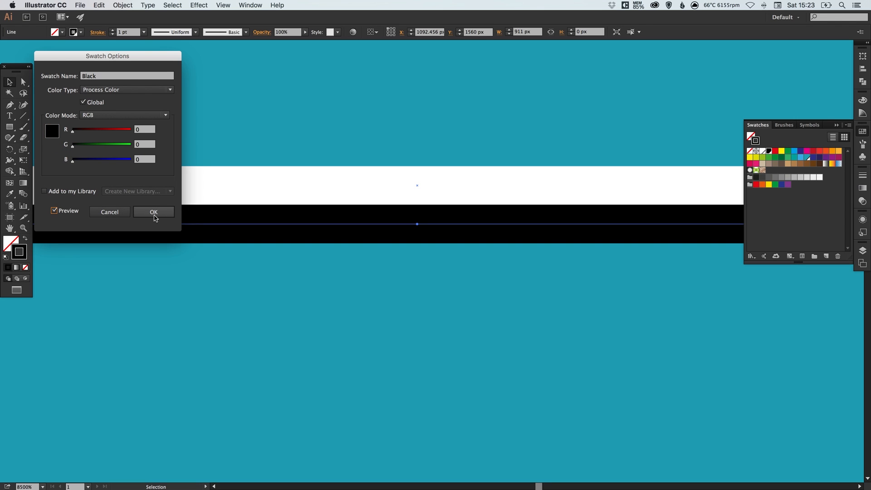
click(154, 211)
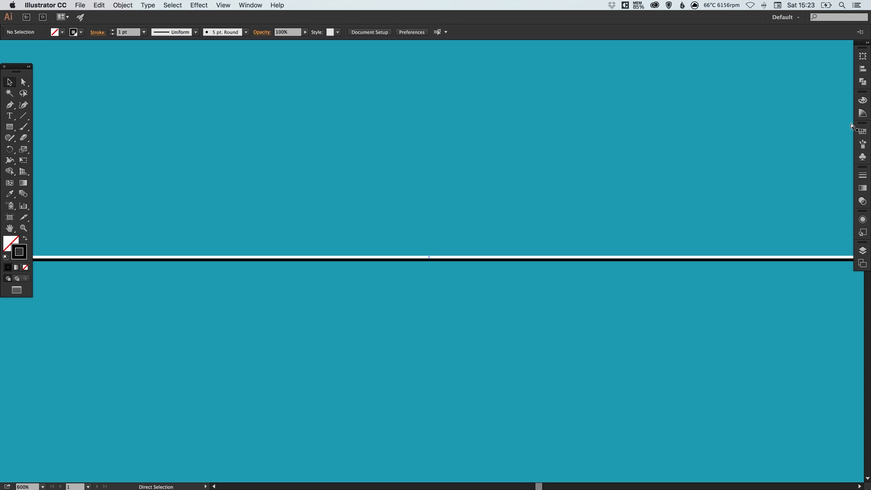
Select both divider lines and set their opacity to 10% in the Transparency panel.
click(23, 228)
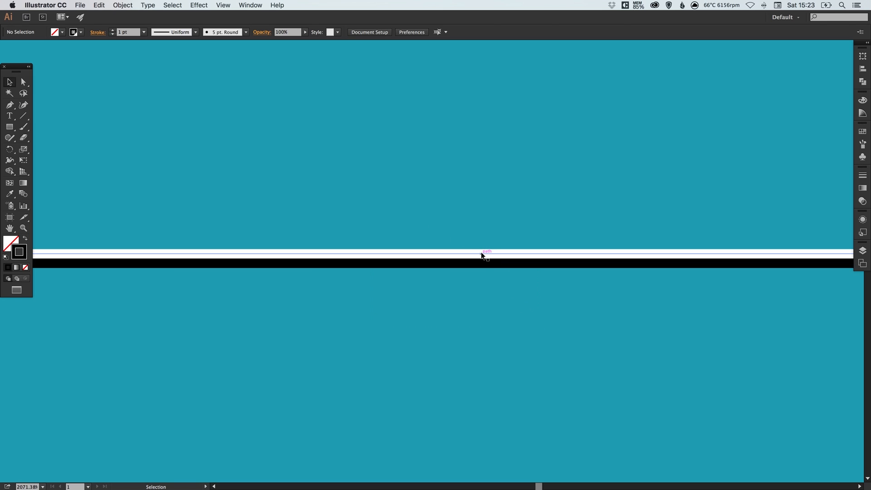
click(481, 254)
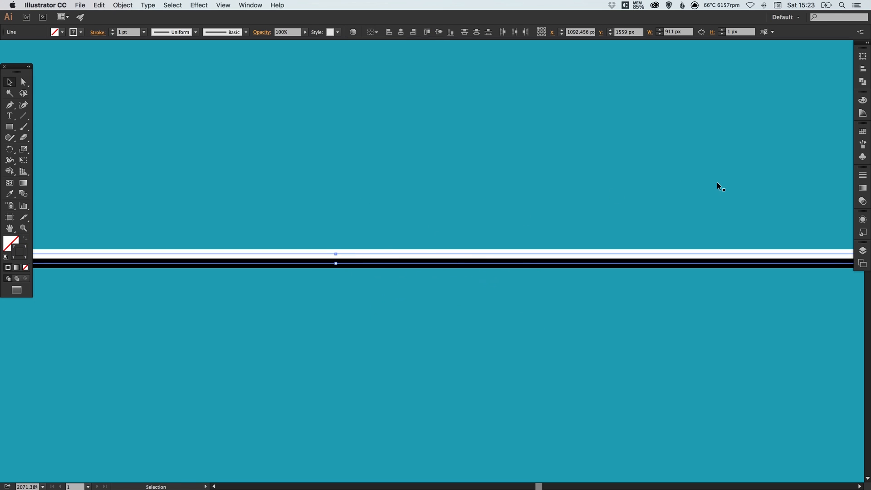
mouse_move(862, 201)
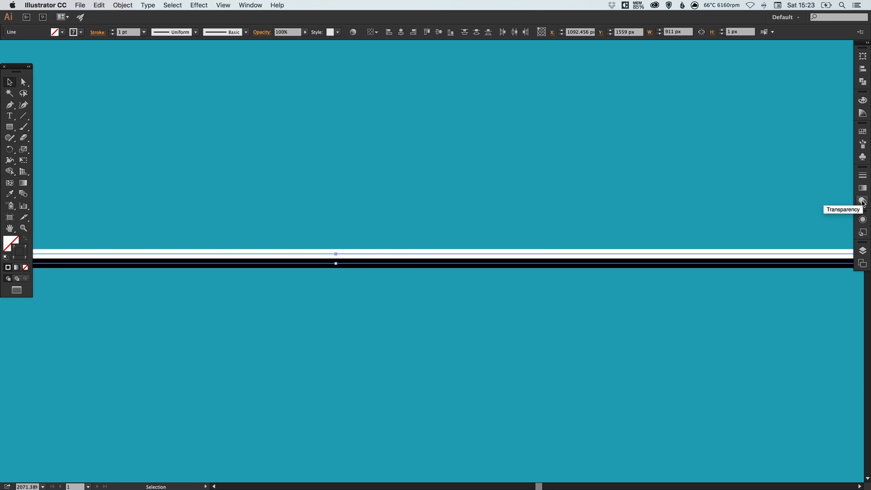
click(863, 202)
text(10)
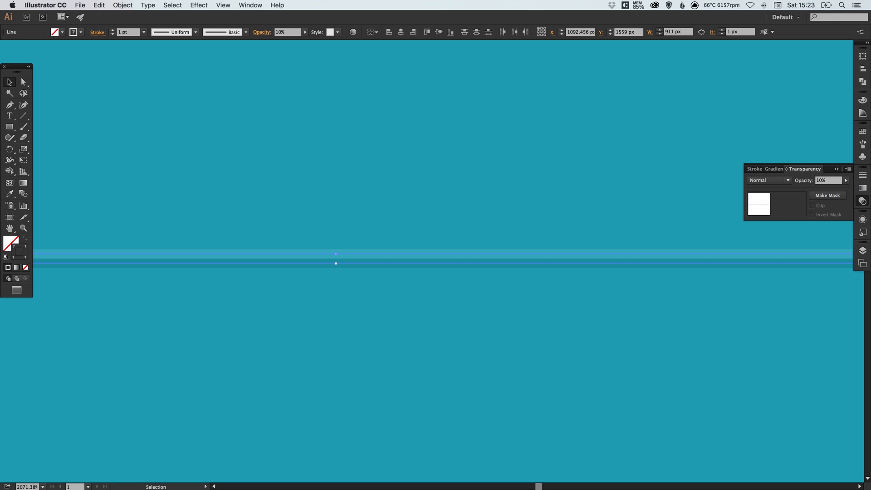
click(724, 190)
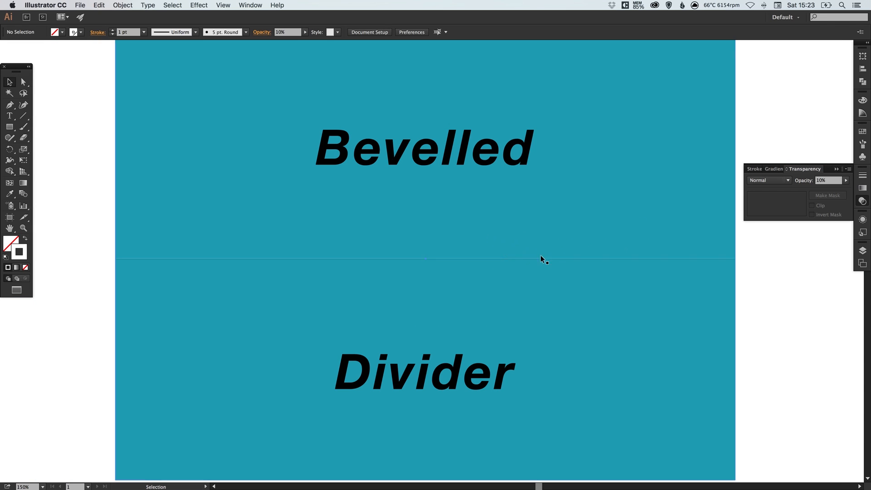
mouse_move(536, 251)
text(20)
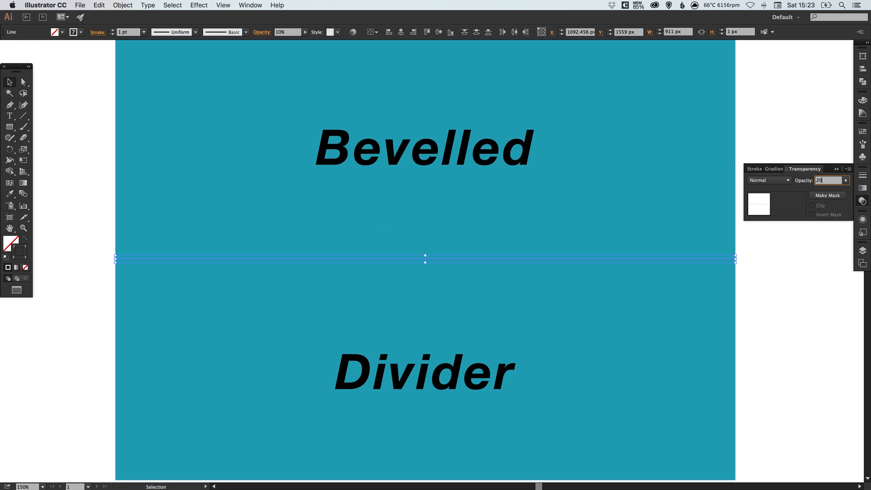
Raise the divider lines' opacity from 10% to 20% and inspect the result.
click(395, 250)
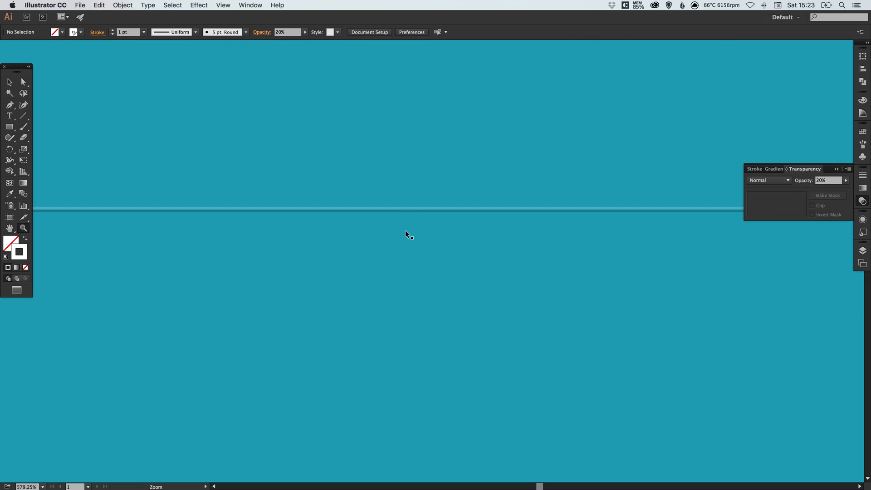
click(404, 210)
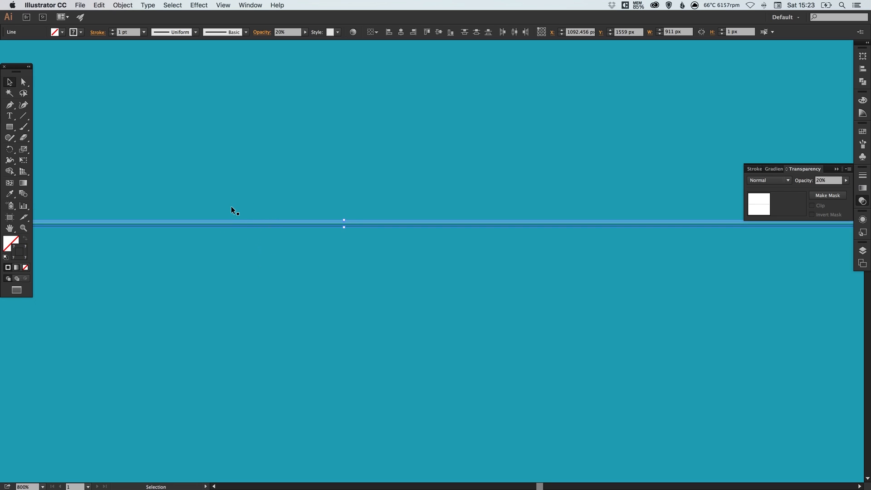
mouse_move(12, 151)
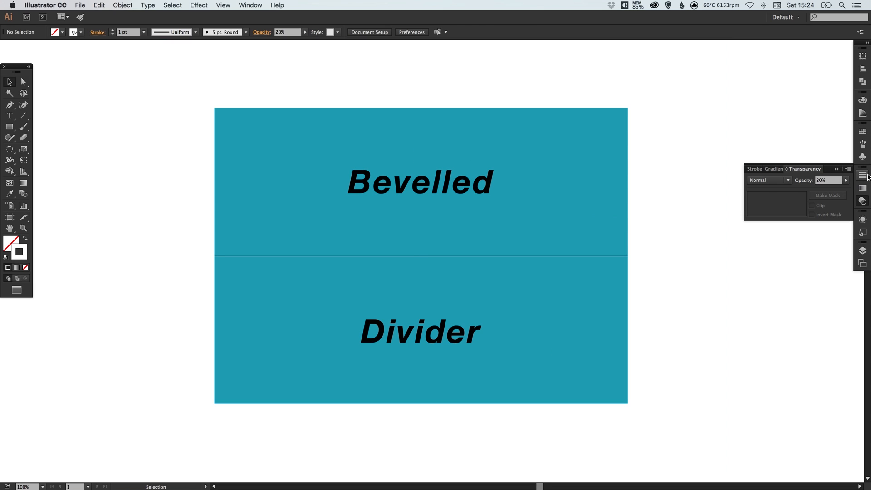
Zoom close on the divider line and reopen the Transparency panel to check it.
click(863, 175)
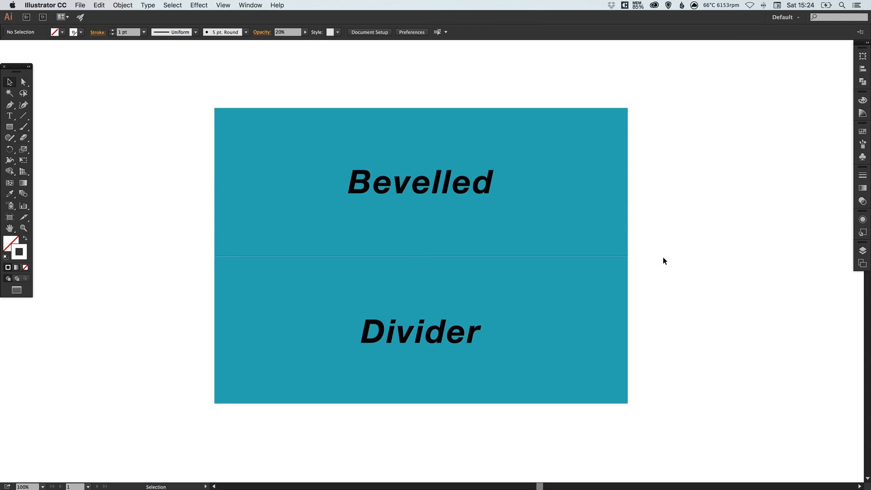
click(419, 182)
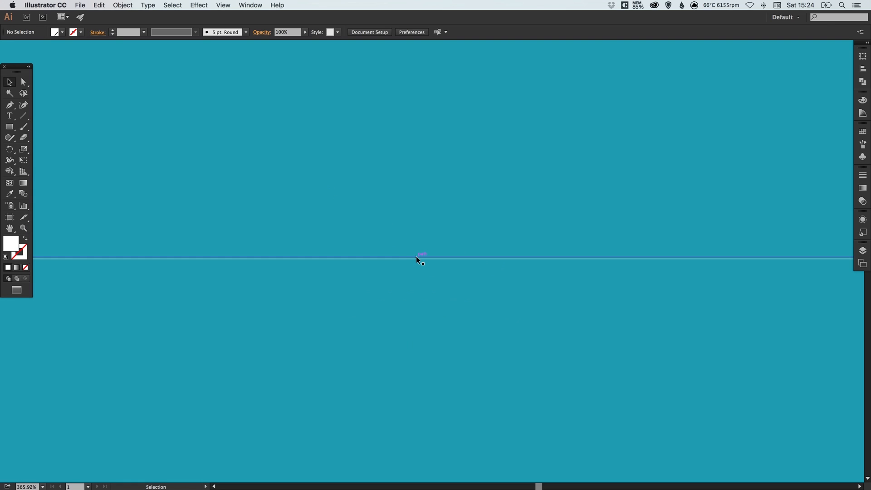
mouse_move(864, 201)
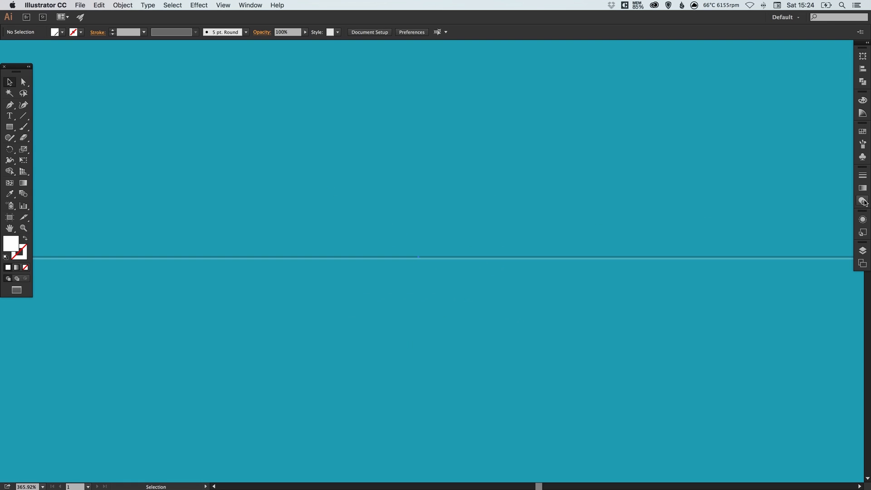
click(862, 202)
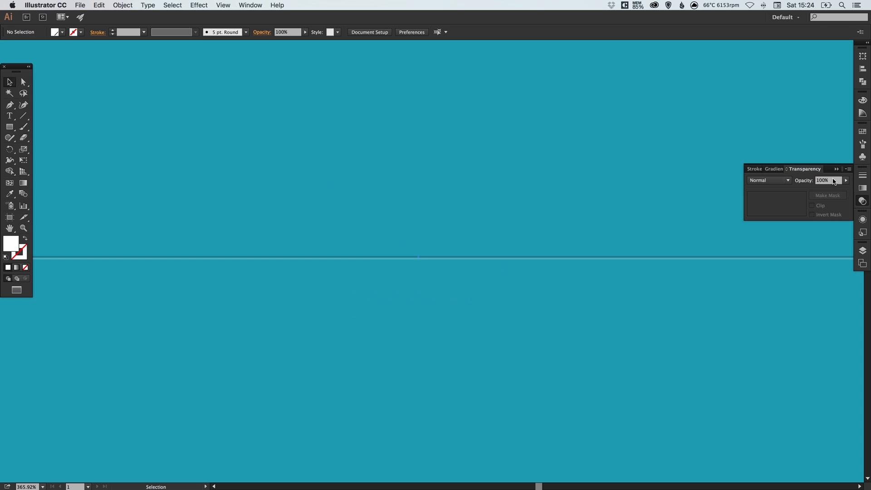
mouse_move(862, 200)
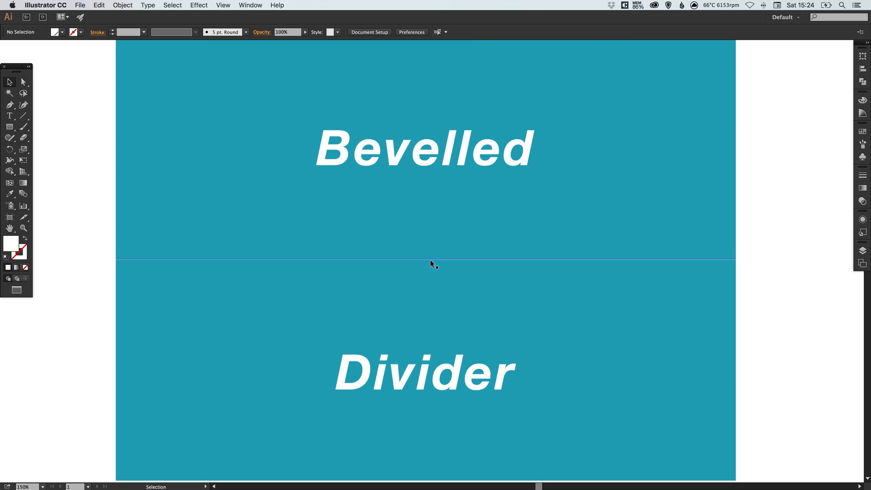
mouse_move(770, 167)
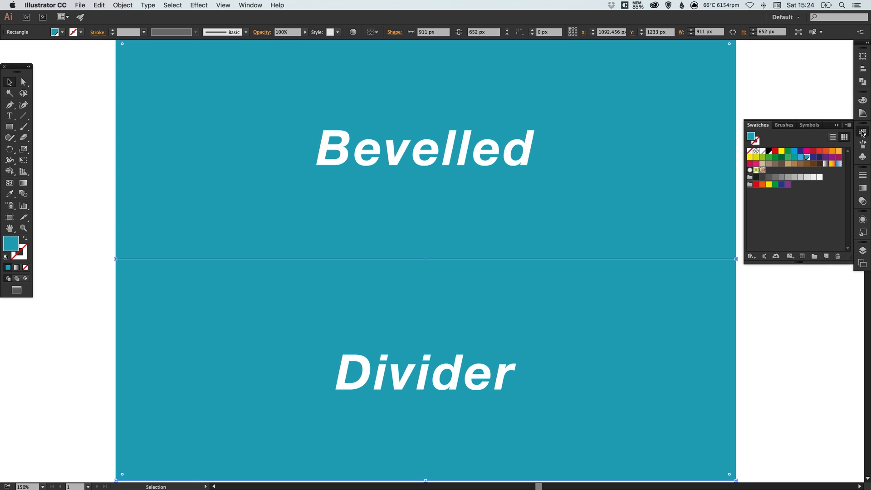
double_click(752, 137)
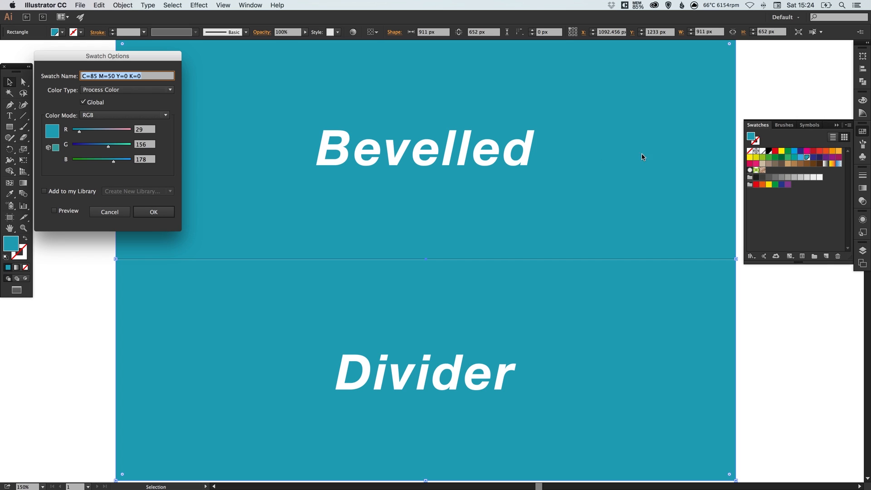
click(53, 210)
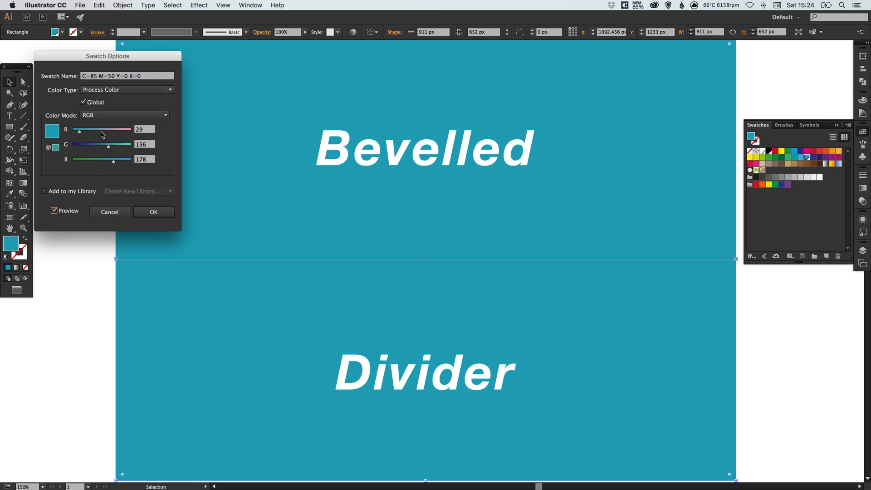
drag(80, 130, 116, 130)
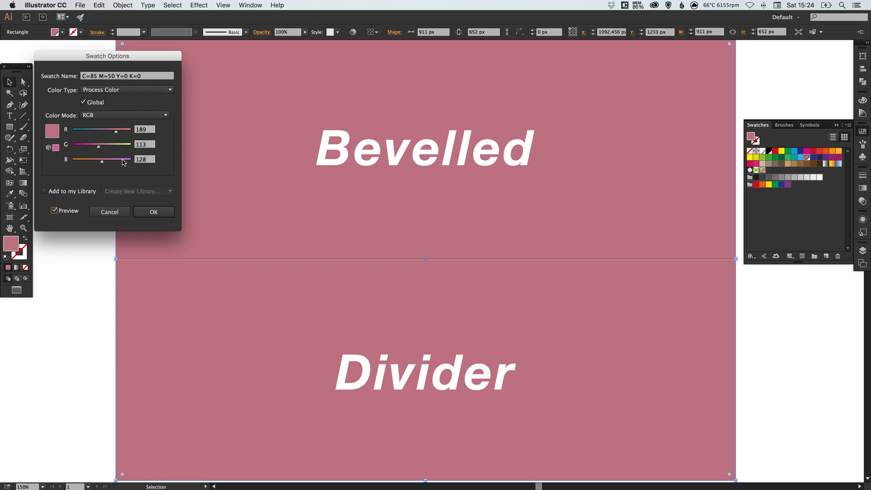
drag(86, 144, 128, 144)
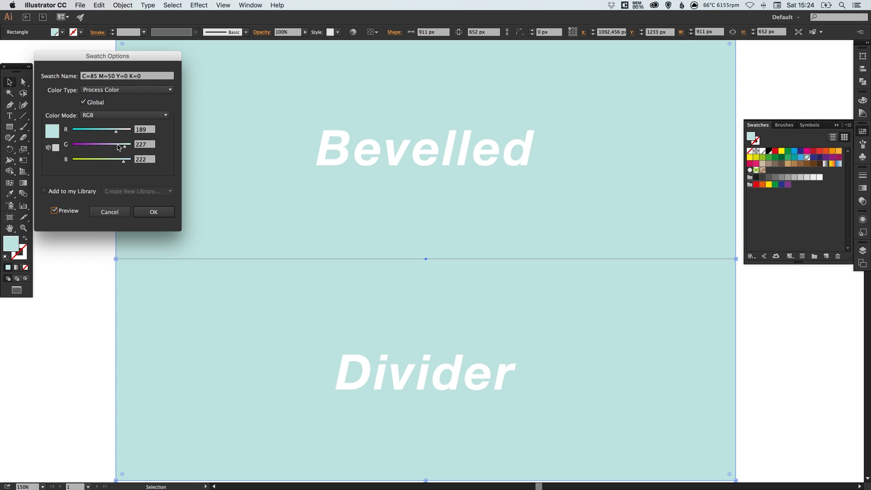
drag(118, 144, 82, 145)
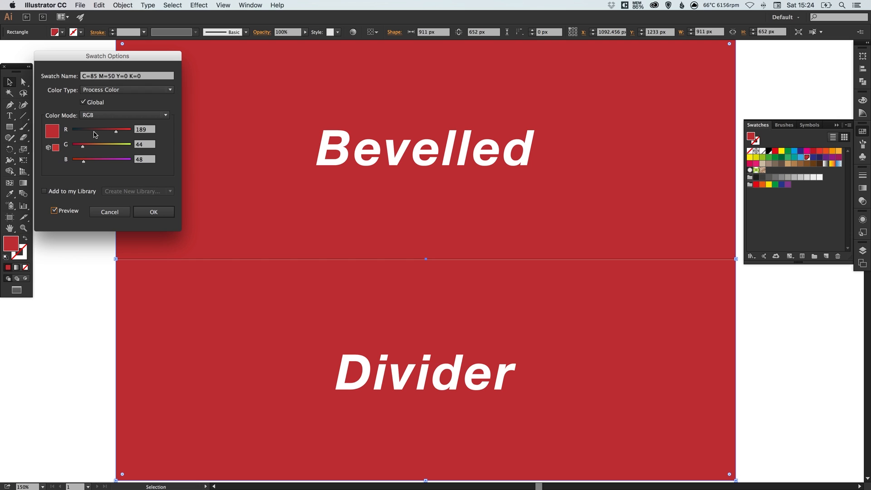
drag(103, 129, 117, 130)
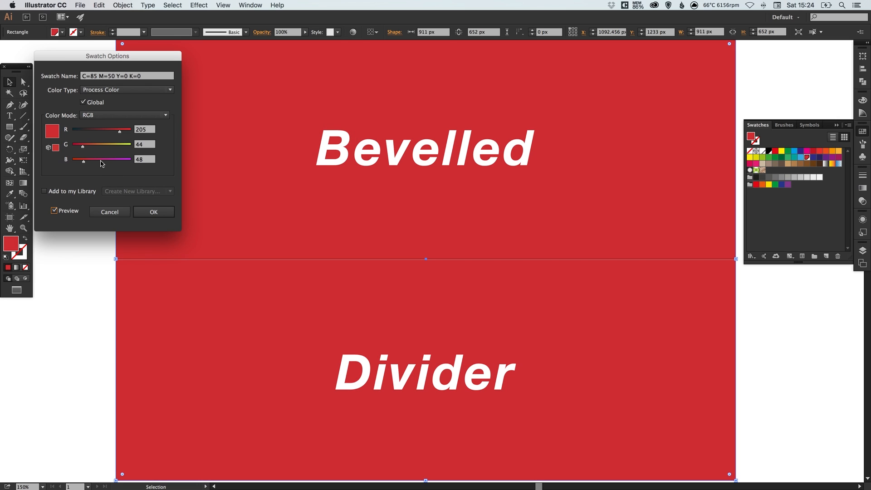
drag(82, 160, 119, 160)
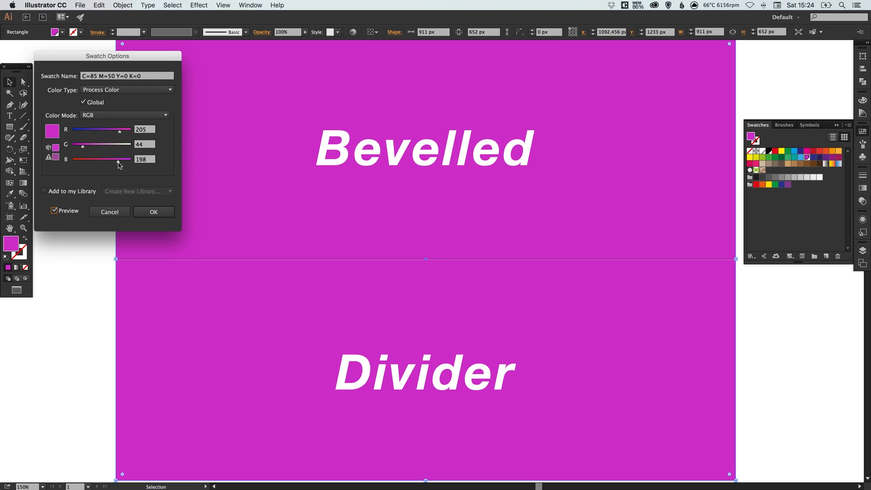
mouse_move(126, 169)
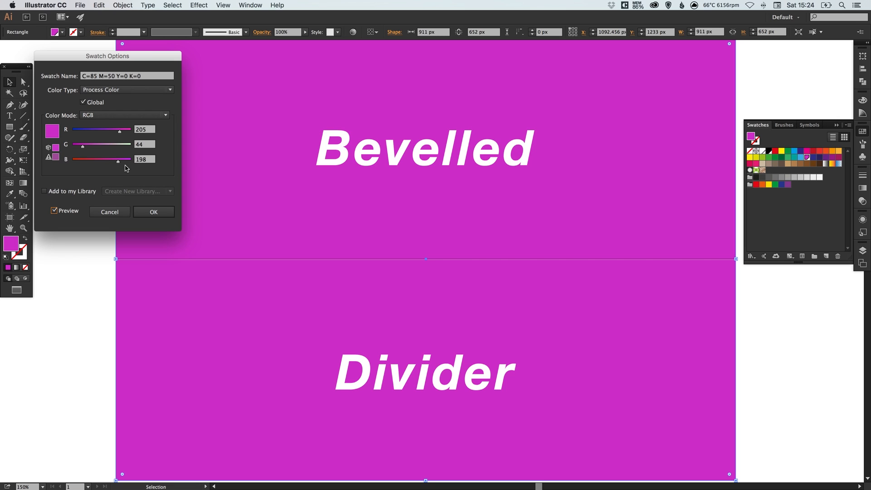
click(154, 212)
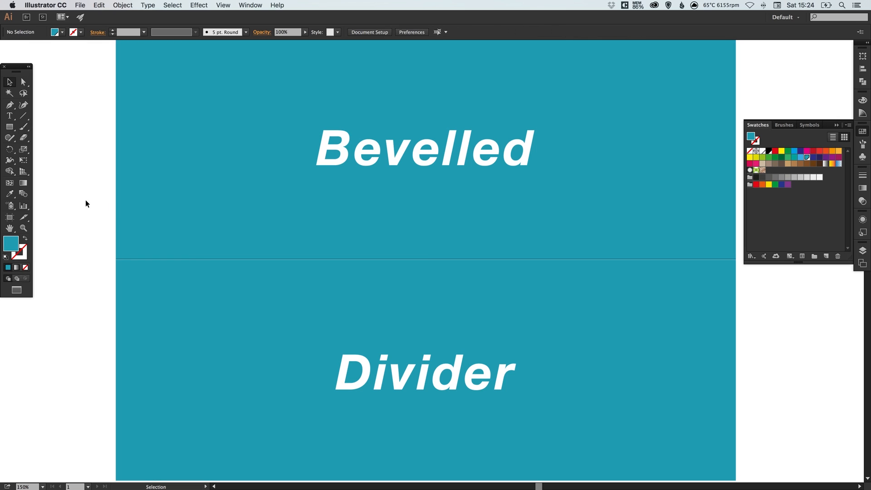
mouse_move(251, 281)
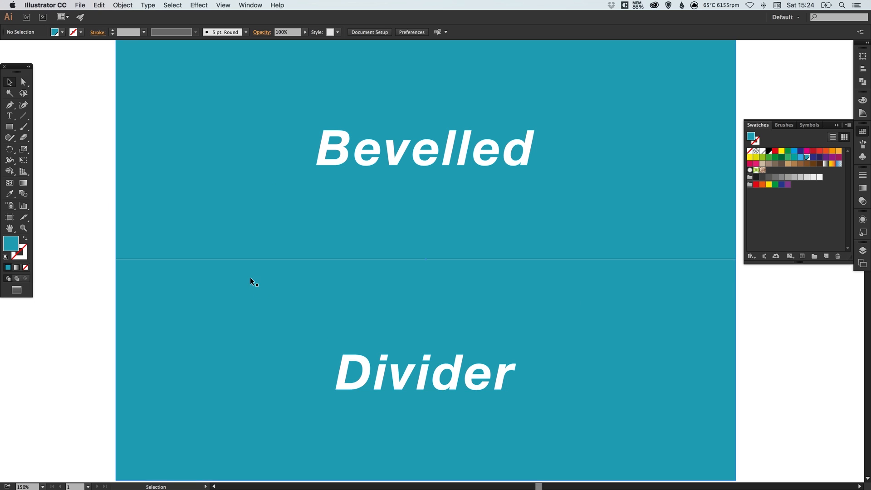
mouse_move(415, 265)
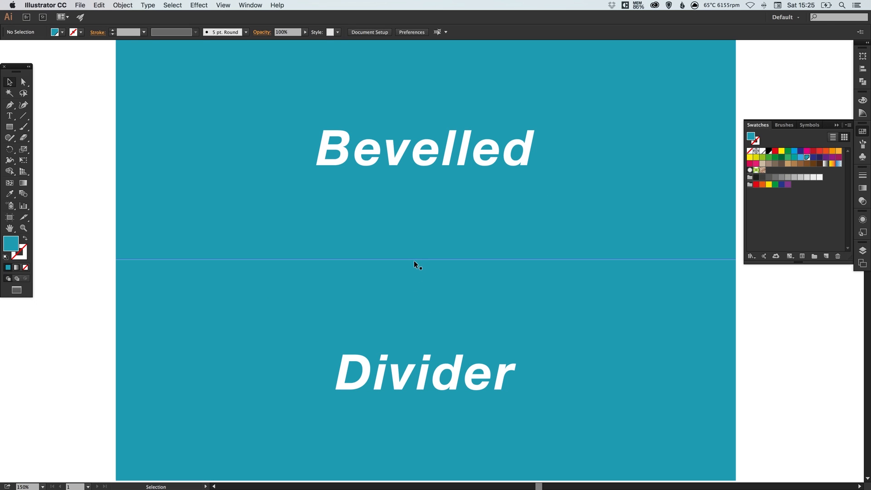
mouse_move(863, 133)
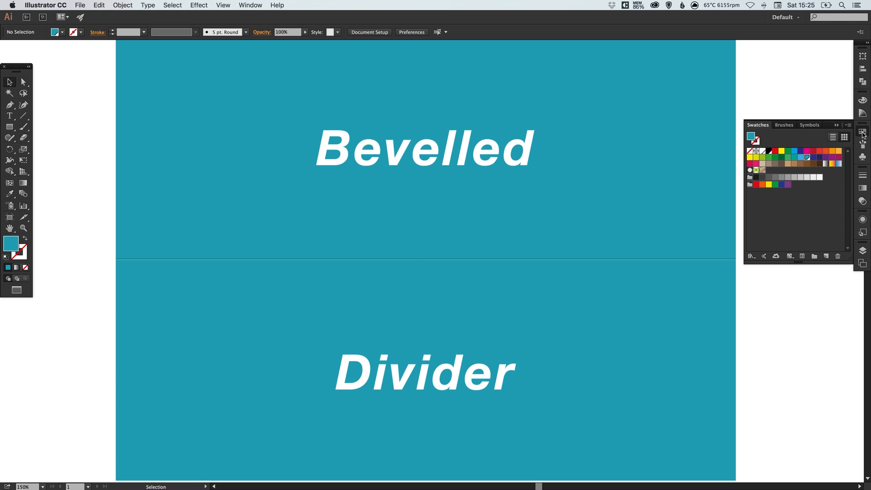
Collapse the Swatches panel to leave the finished teal card in view.
click(861, 134)
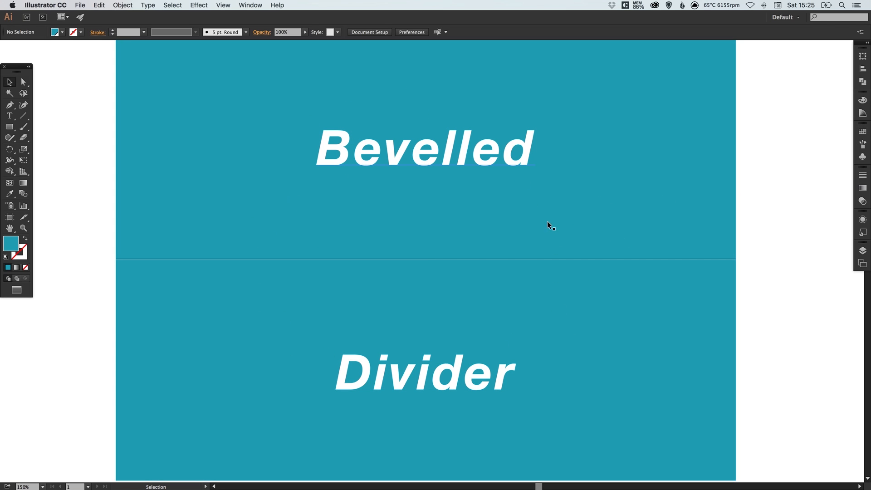
mouse_move(410, 263)
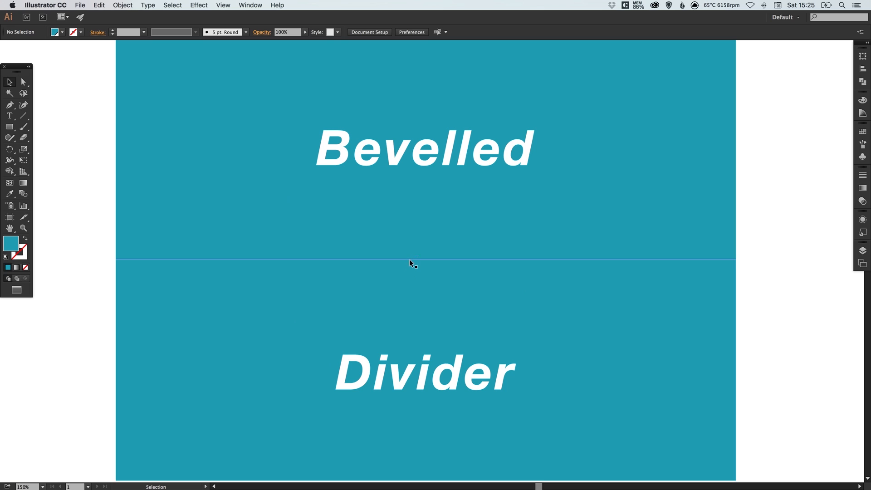
mouse_move(407, 243)
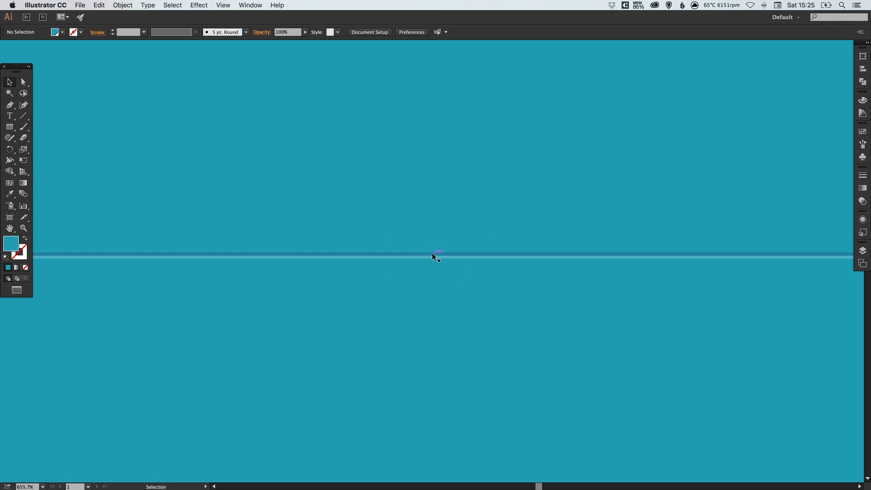
Select the white and black divider lines and group them via Object > Group.
click(434, 256)
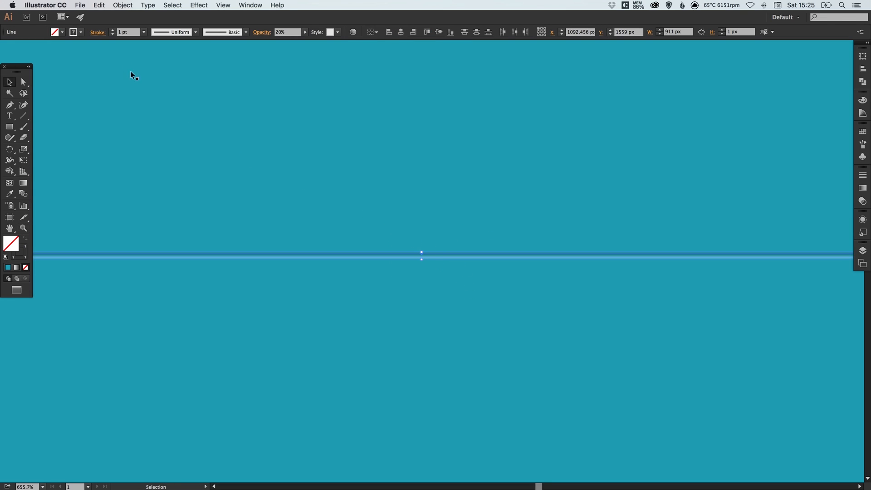
click(123, 6)
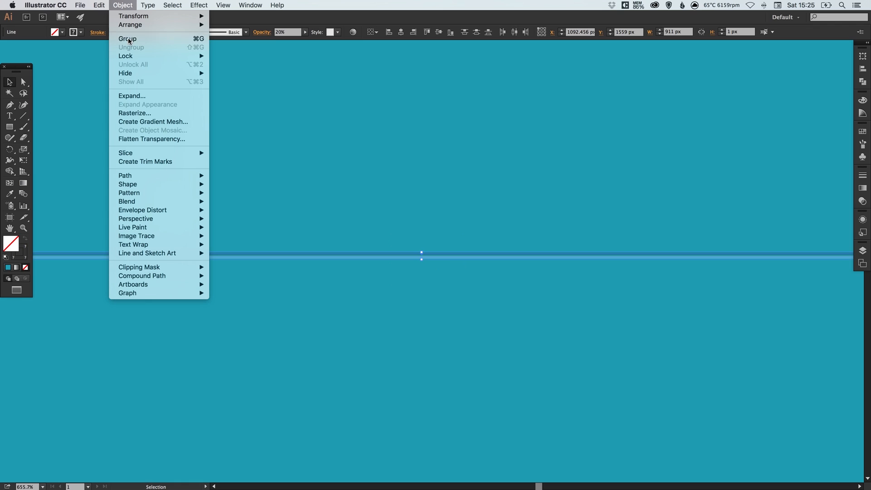
click(423, 216)
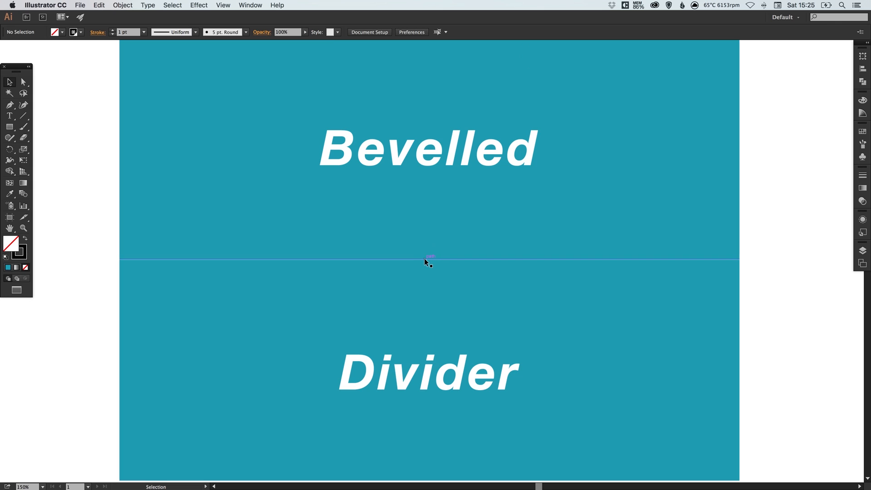
mouse_move(419, 264)
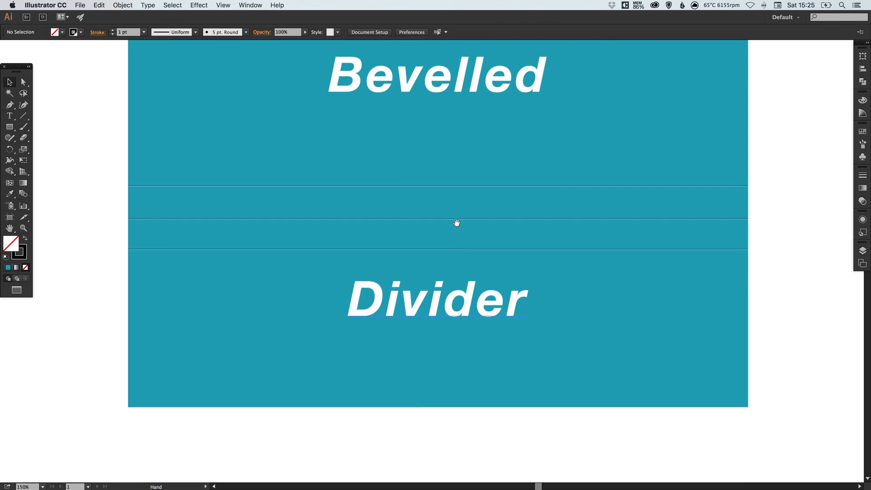
Select a duplicated divider copy near the Divider text, then deselect on the empty canvas.
click(437, 278)
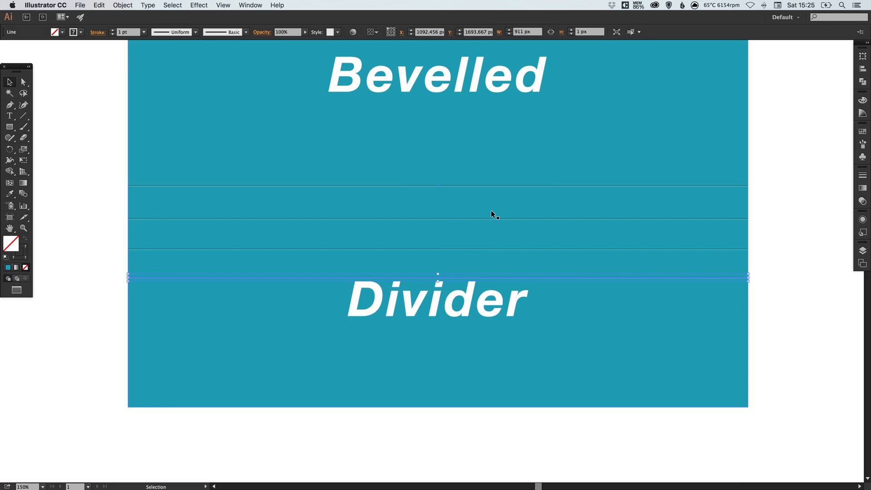
click(438, 254)
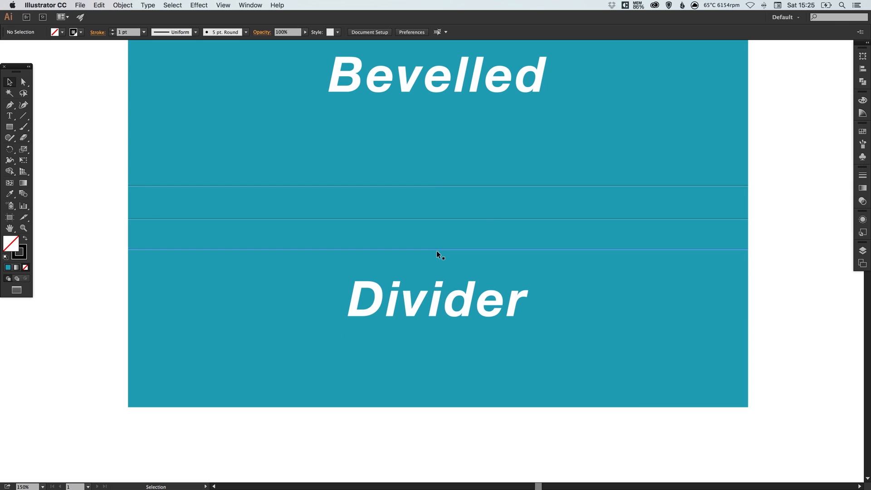